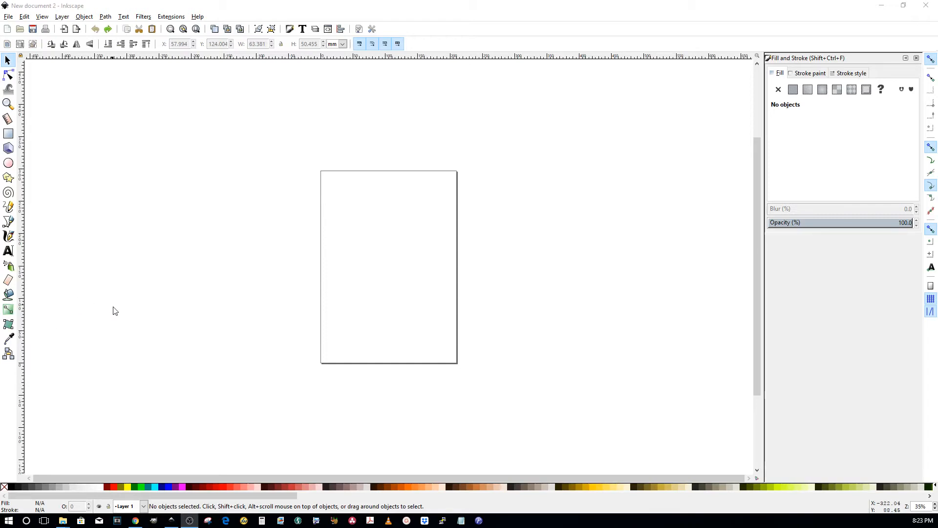
mouse_move(178, 305)
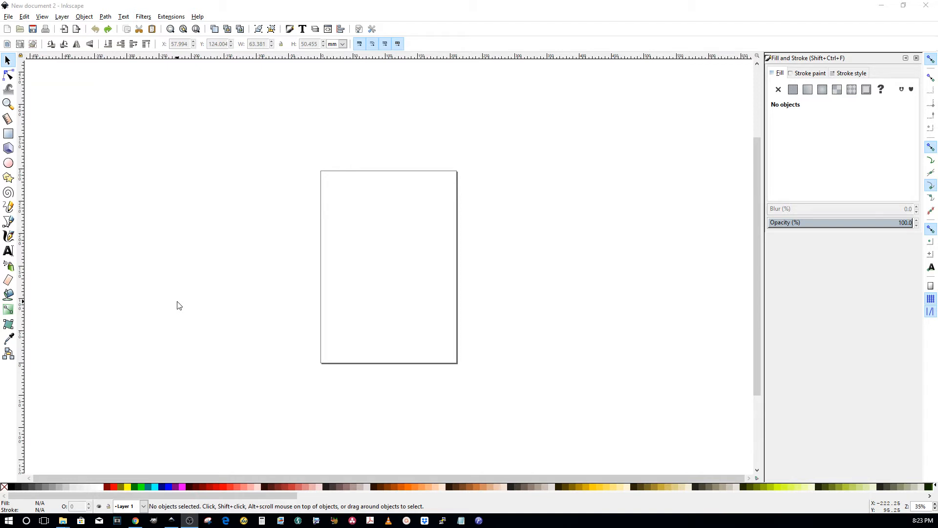
mouse_move(186, 307)
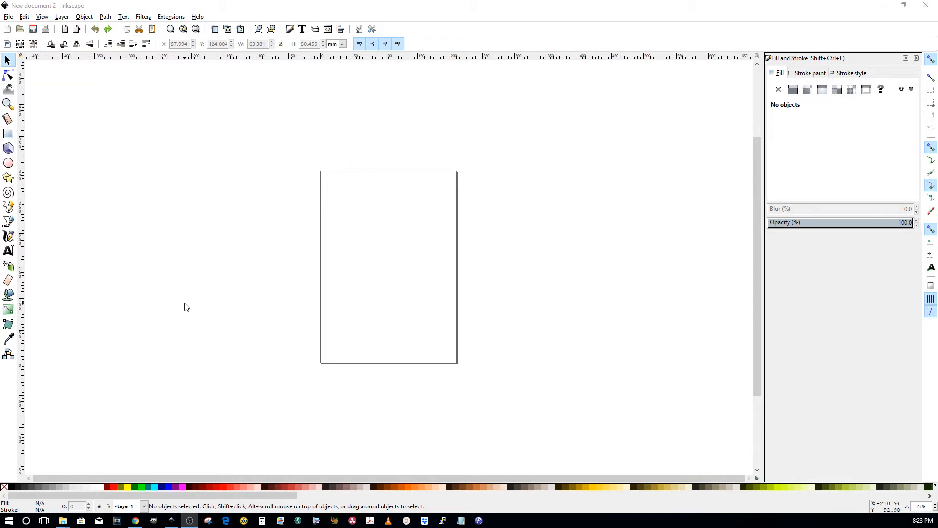
mouse_move(226, 263)
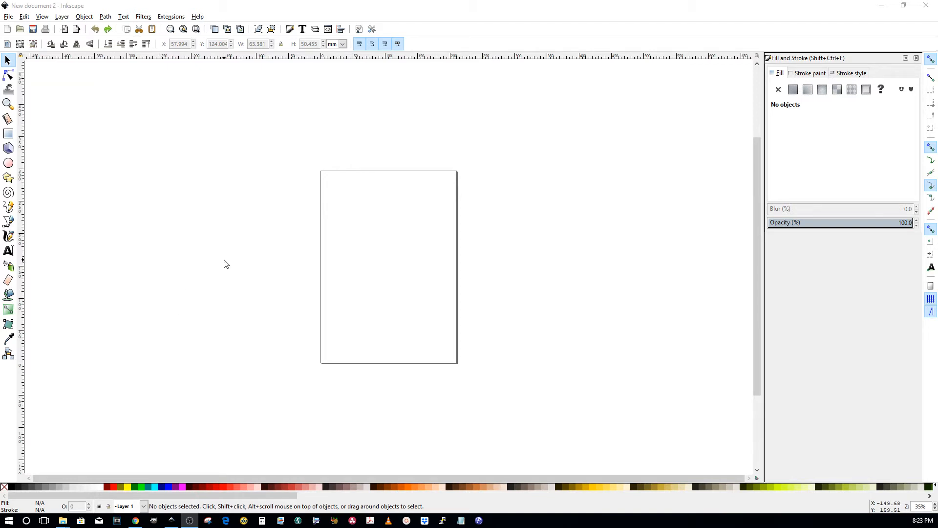
mouse_move(85, 99)
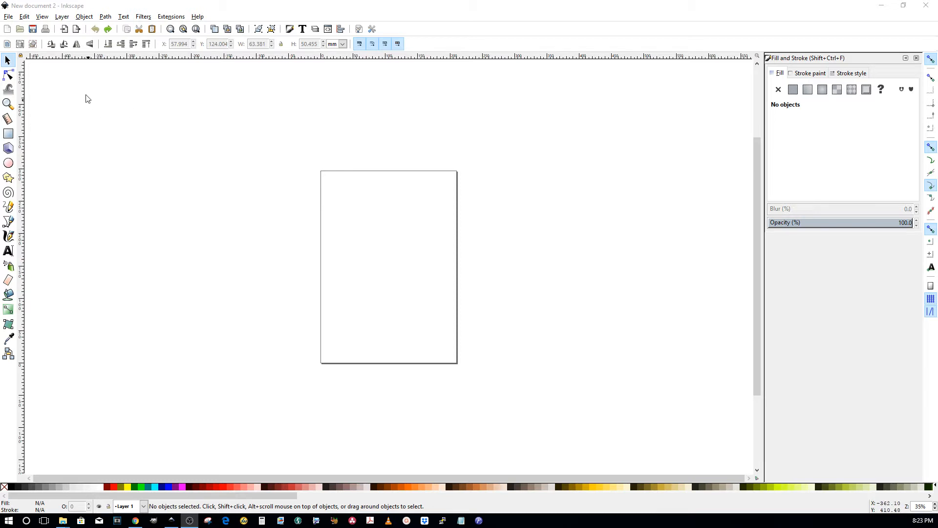
mouse_move(217, 216)
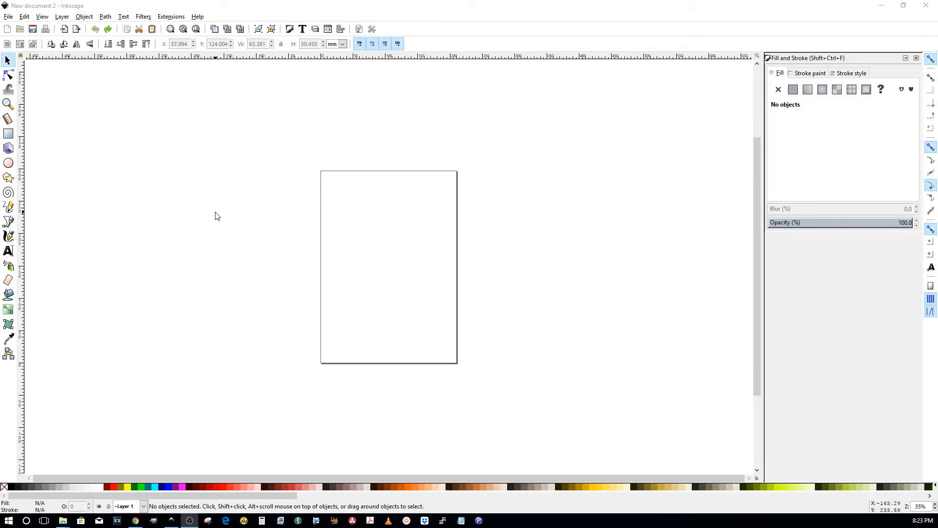
mouse_move(7, 19)
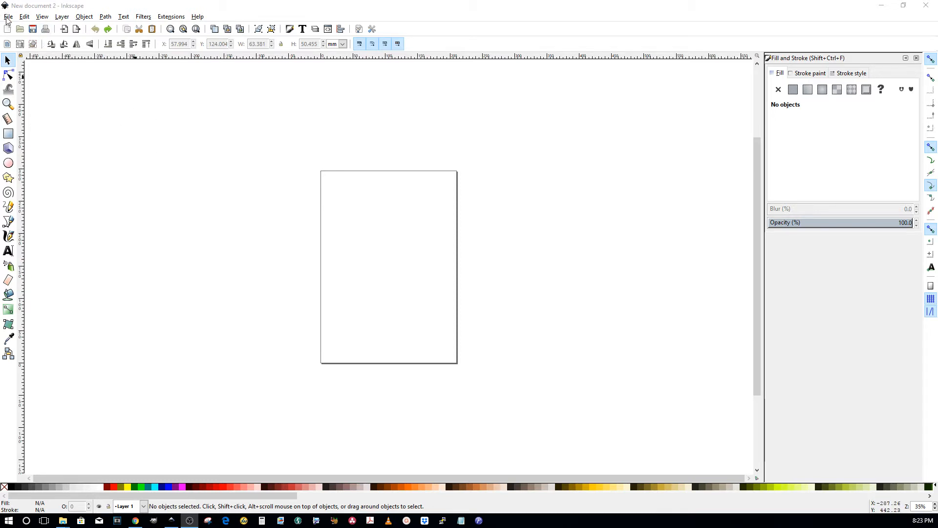
Step: Import the Double Paw Print file and drag it to the page centre
click(9, 16)
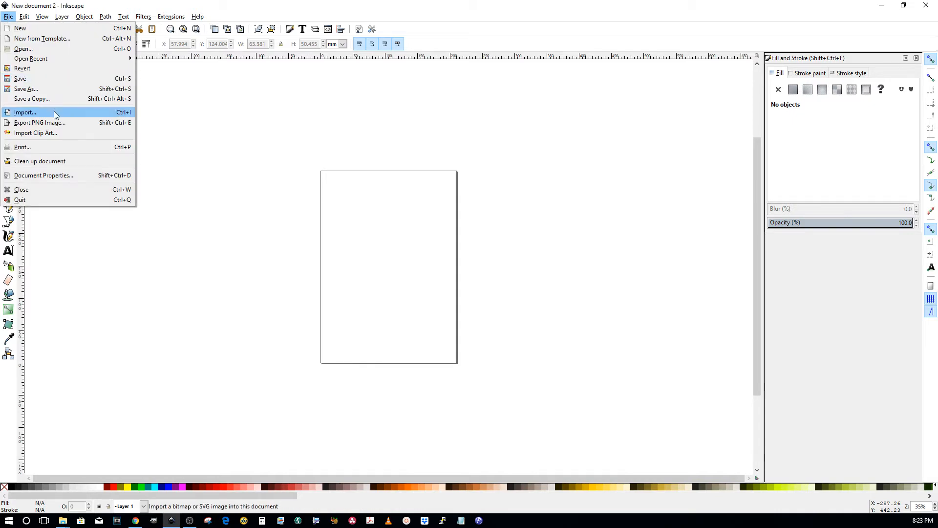
click(25, 113)
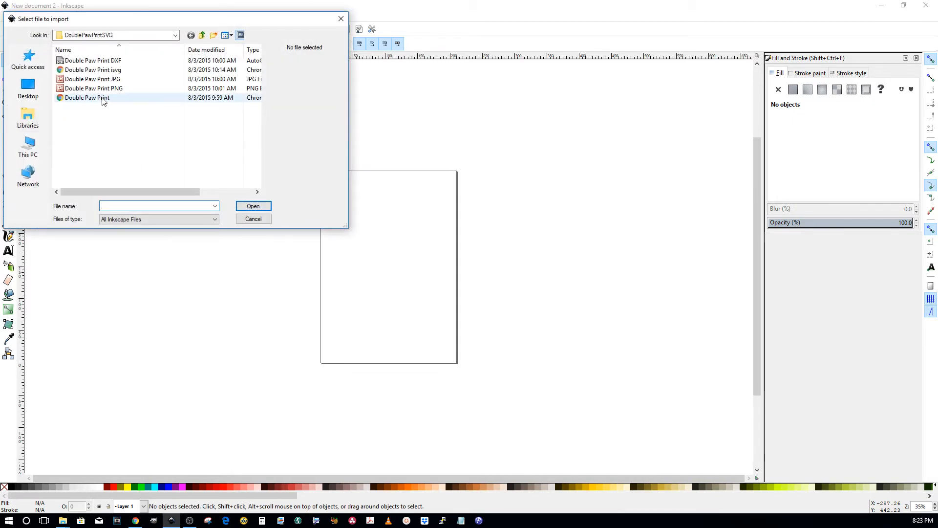
click(252, 206)
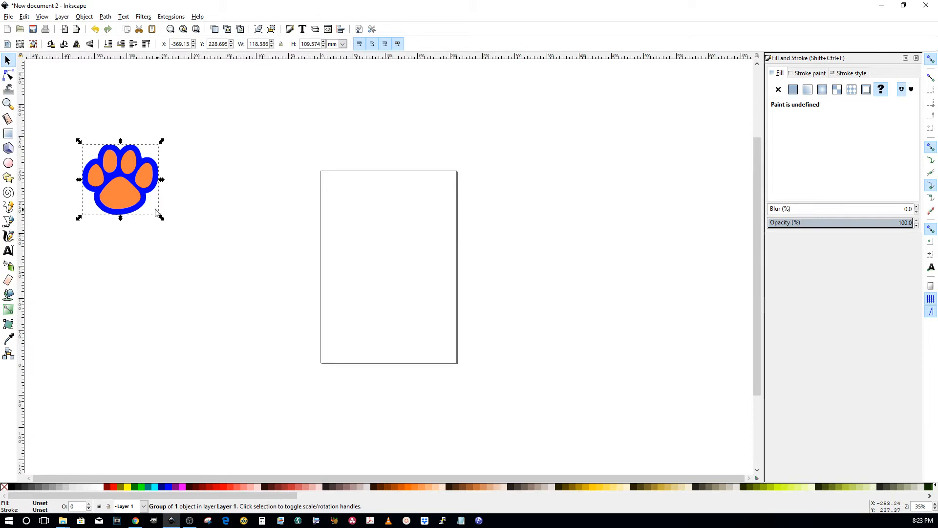
drag(120, 179, 167, 195)
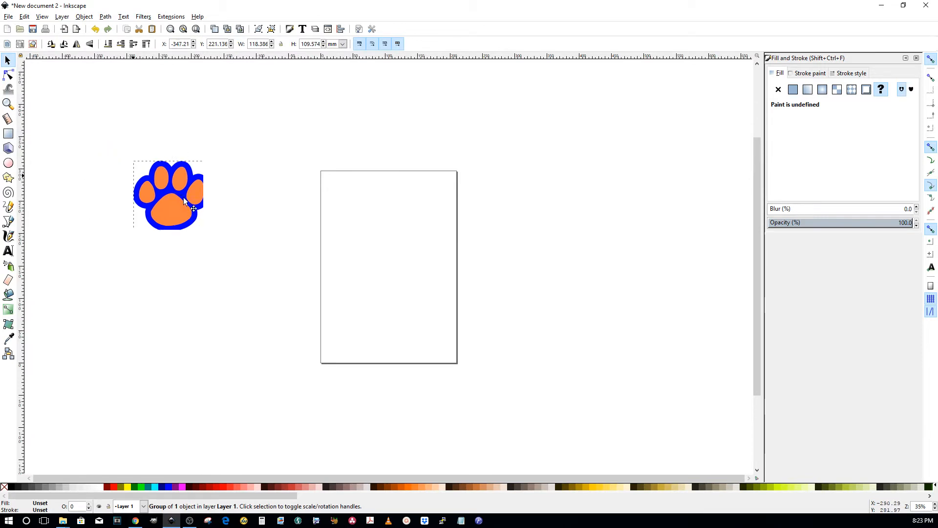
drag(182, 197, 389, 239)
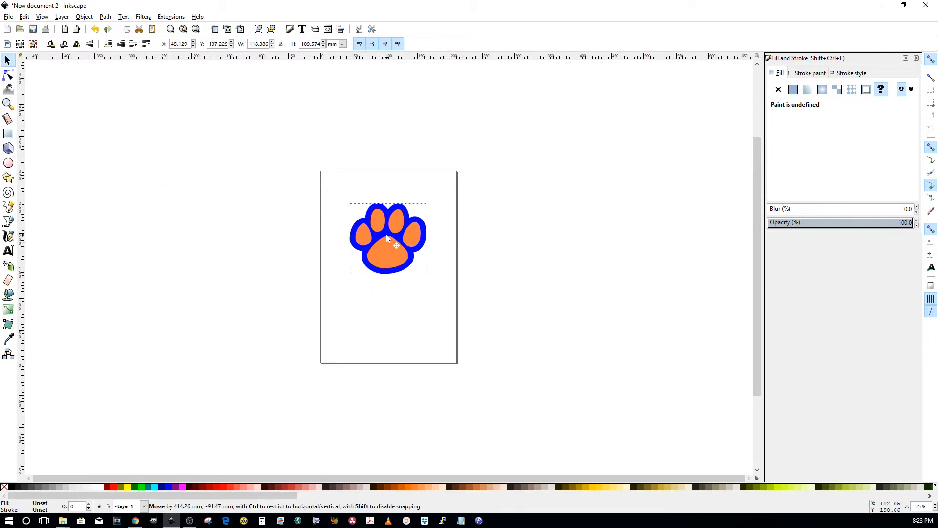
click(387, 238)
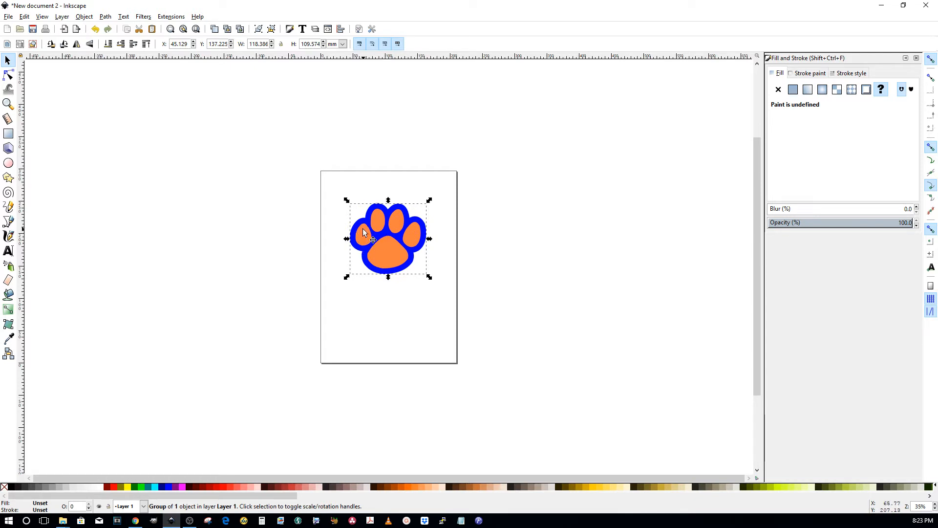
mouse_move(399, 209)
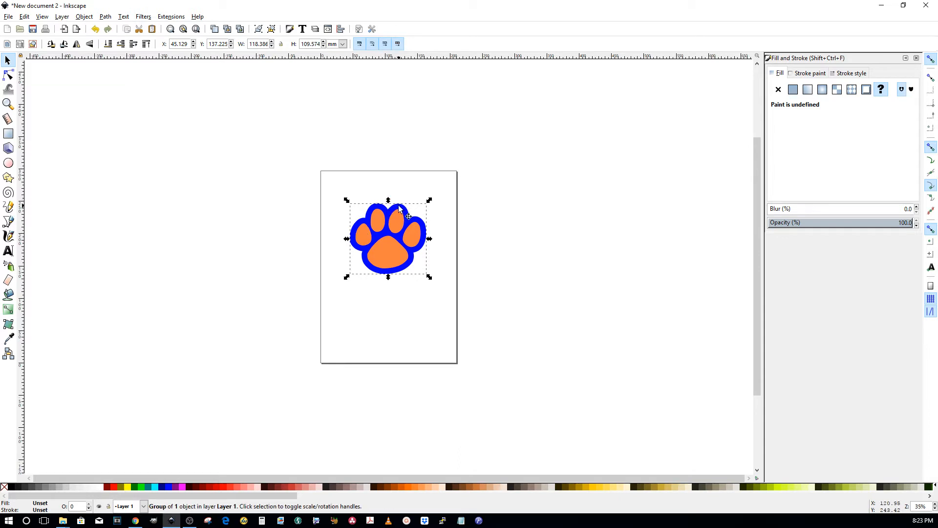
mouse_move(416, 253)
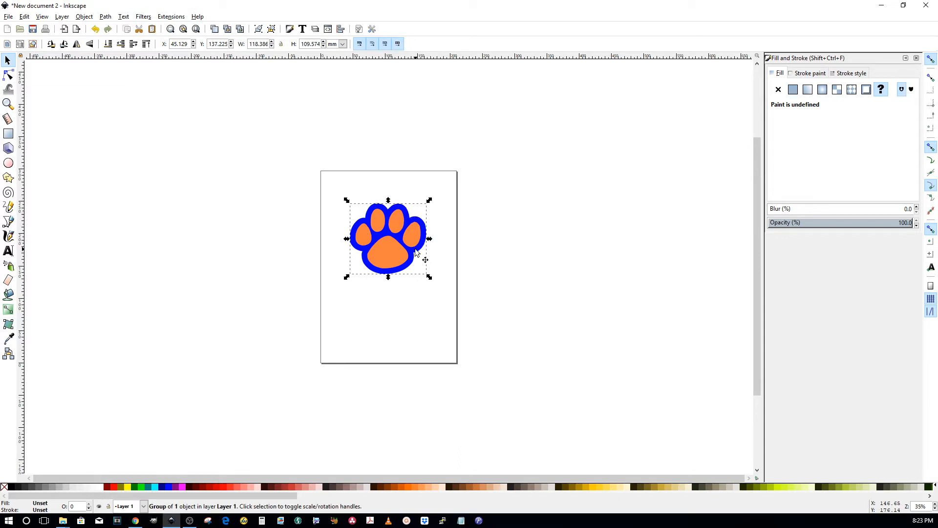
mouse_move(392, 248)
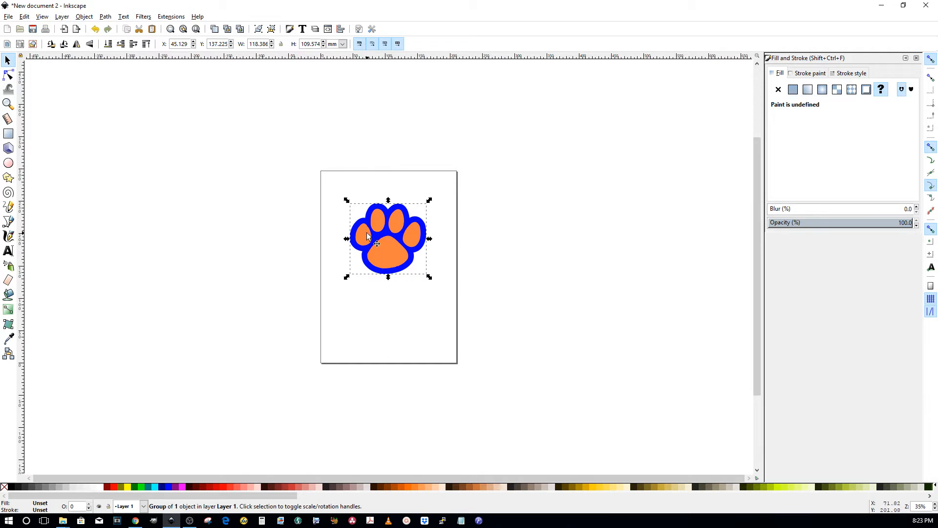
mouse_move(395, 249)
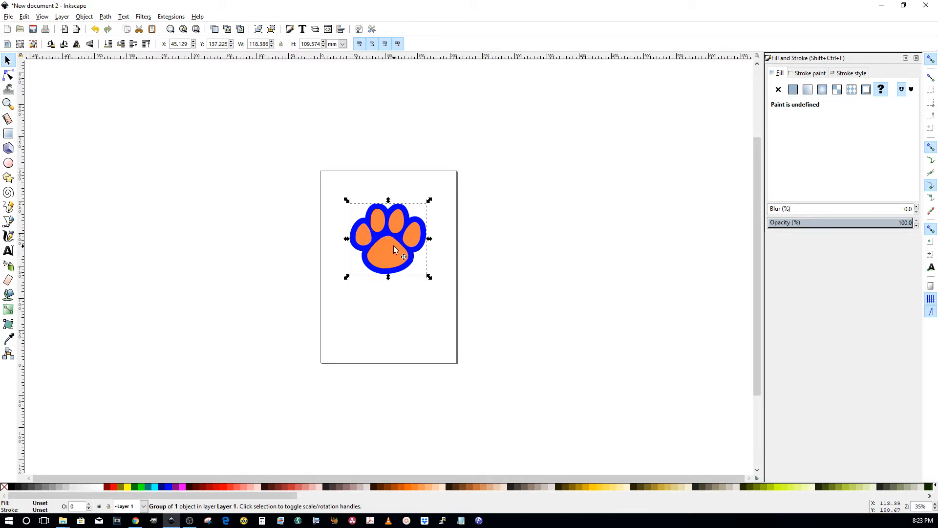
mouse_move(400, 438)
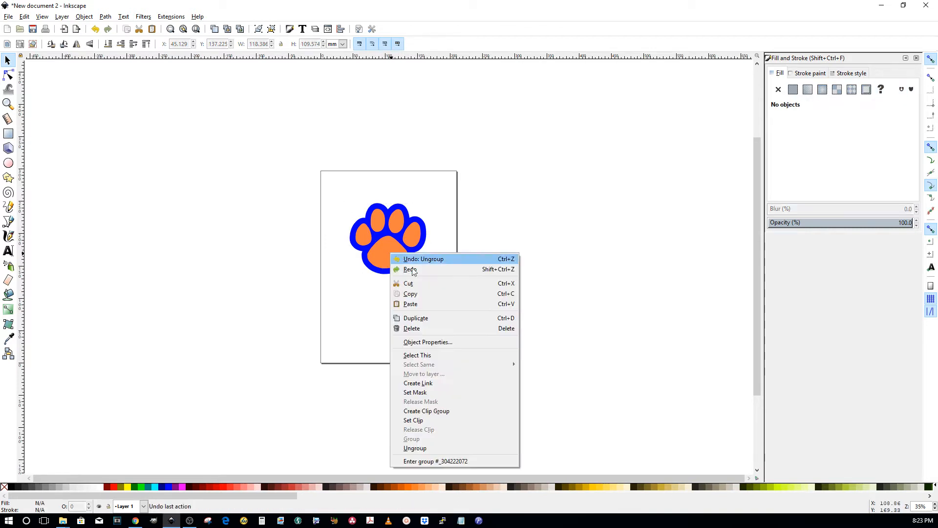
Step: Redo the ungroup so the paw print becomes six separate shapes
click(423, 258)
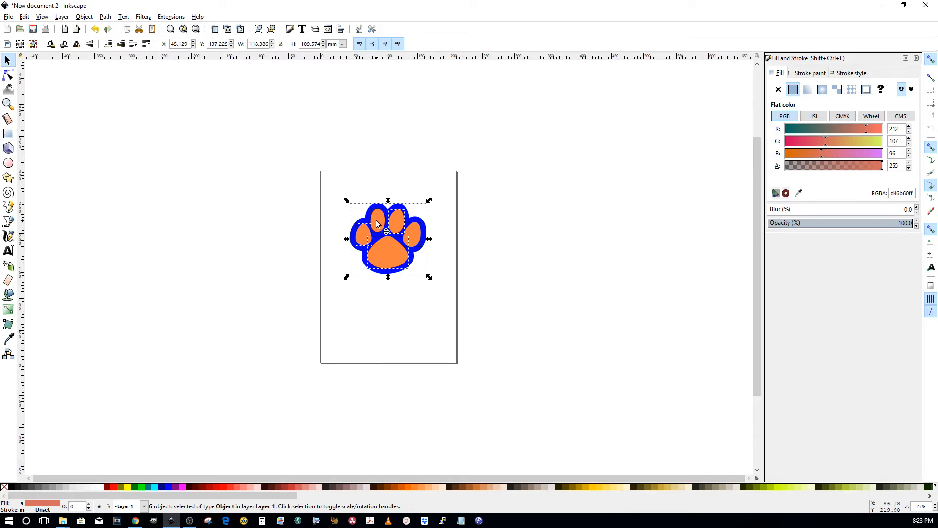
mouse_move(394, 259)
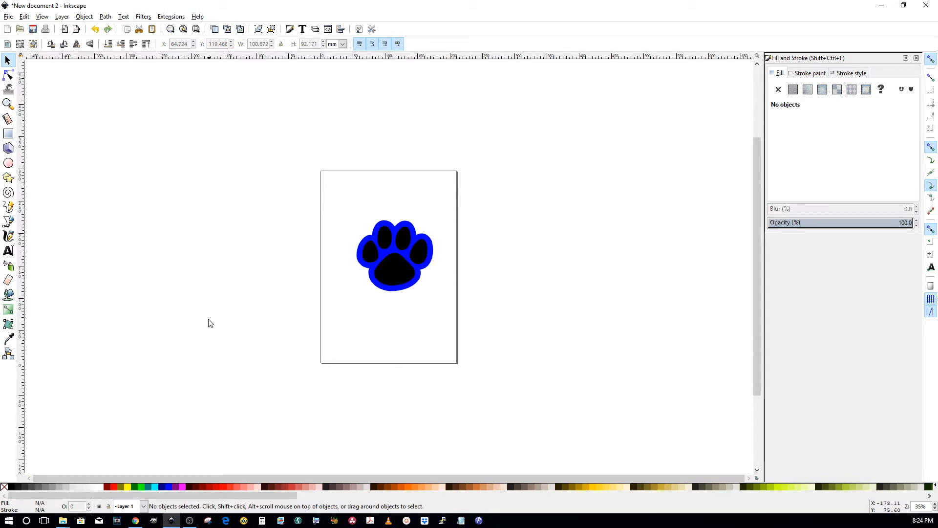
mouse_move(217, 352)
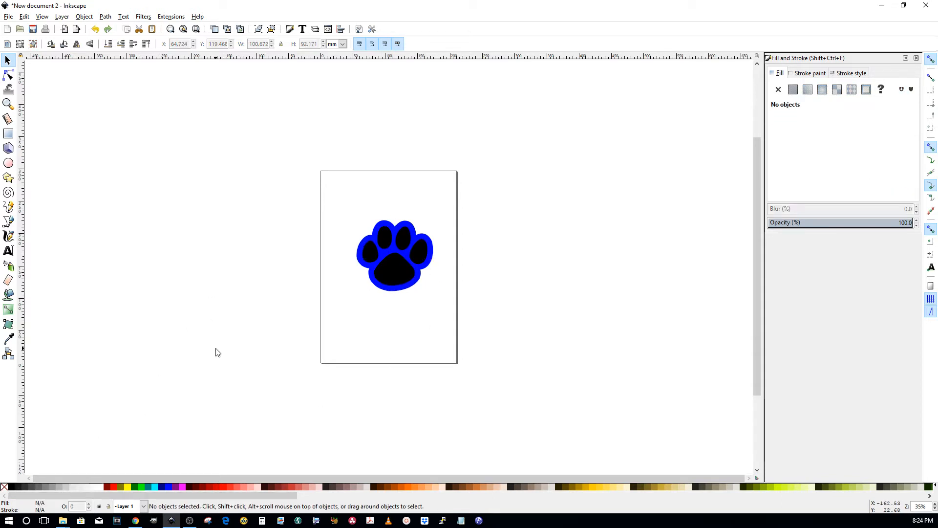
Step: Select the blue paw outline and slide its fill colour to pure red
click(395, 269)
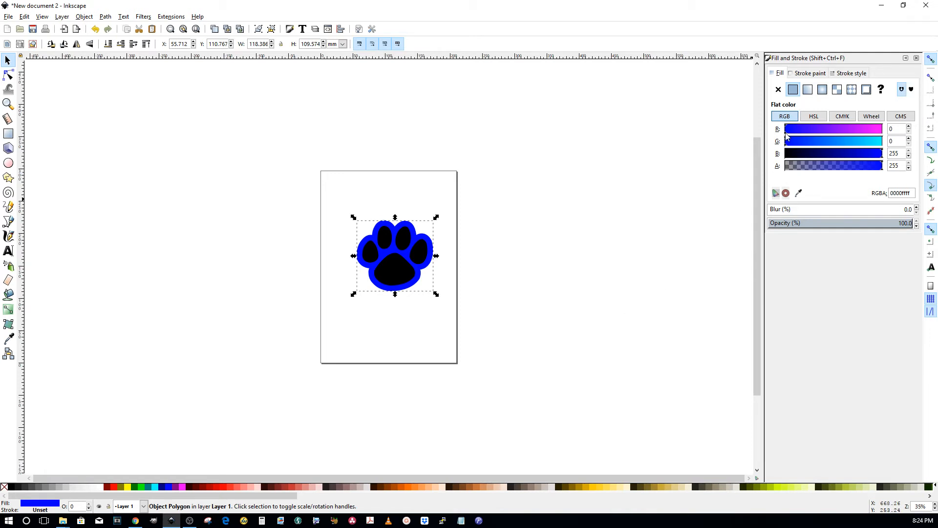
drag(789, 129, 882, 129)
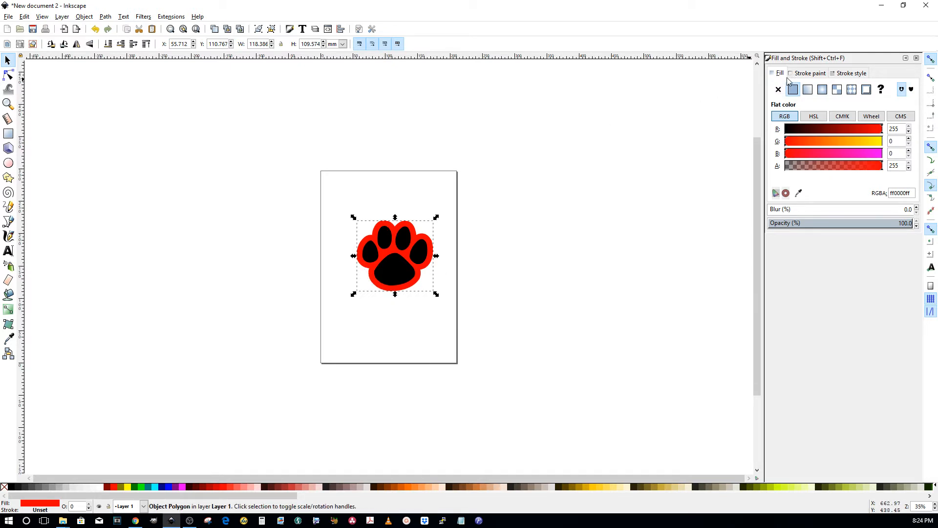
Step: Give the outer paw shape a flat red stroke and remove its fill
click(810, 73)
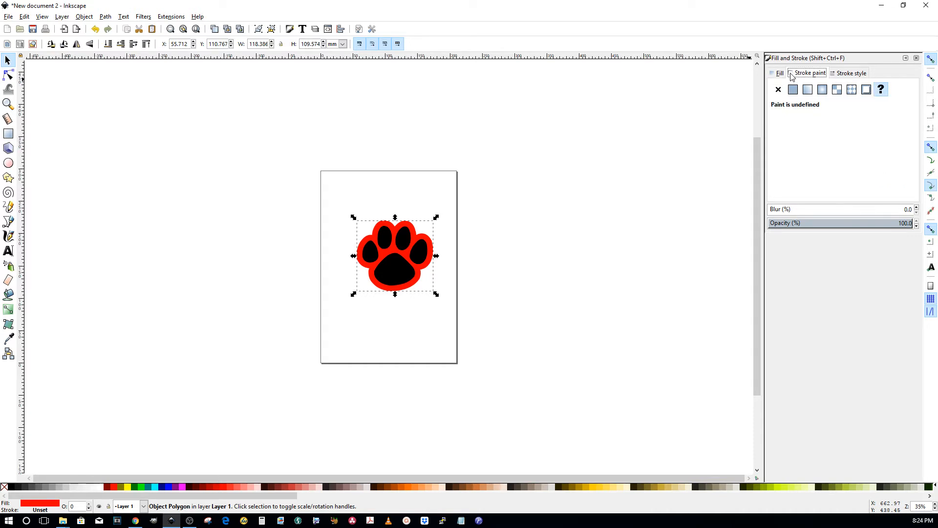
click(792, 89)
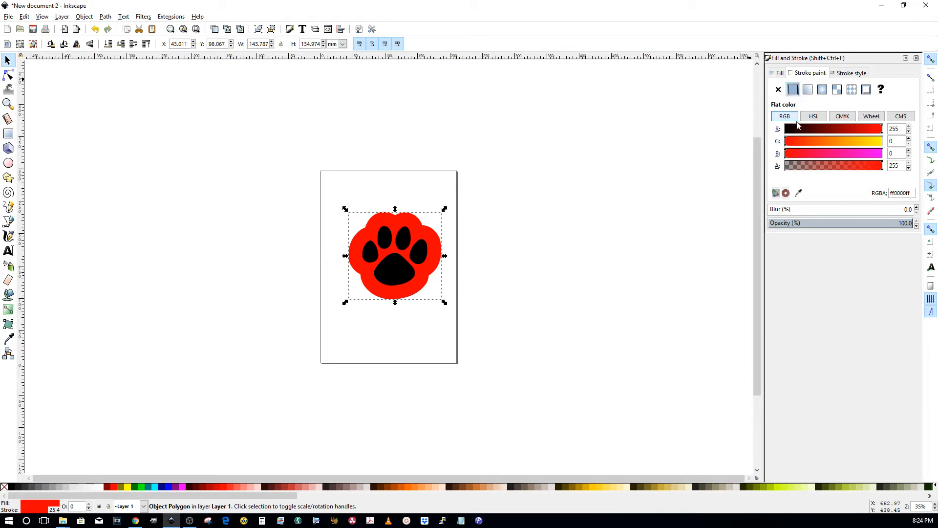
mouse_move(807, 141)
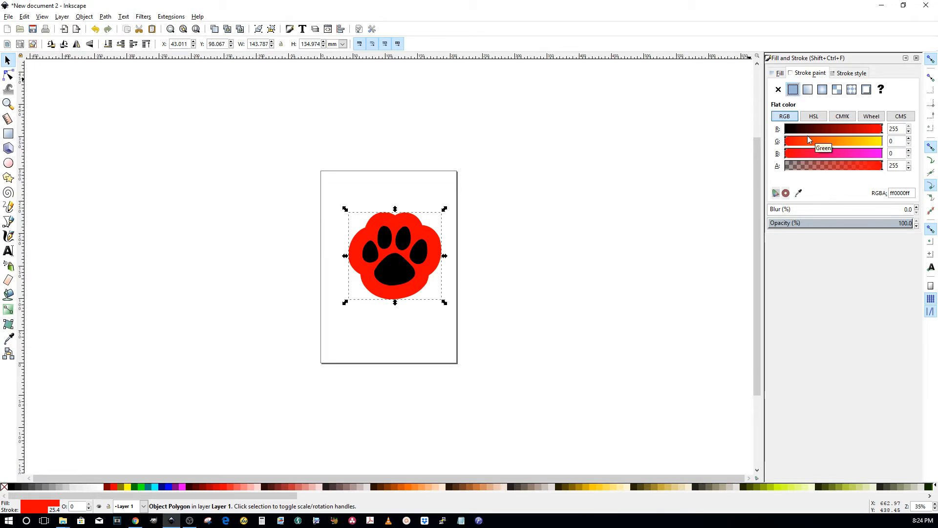
mouse_move(711, 200)
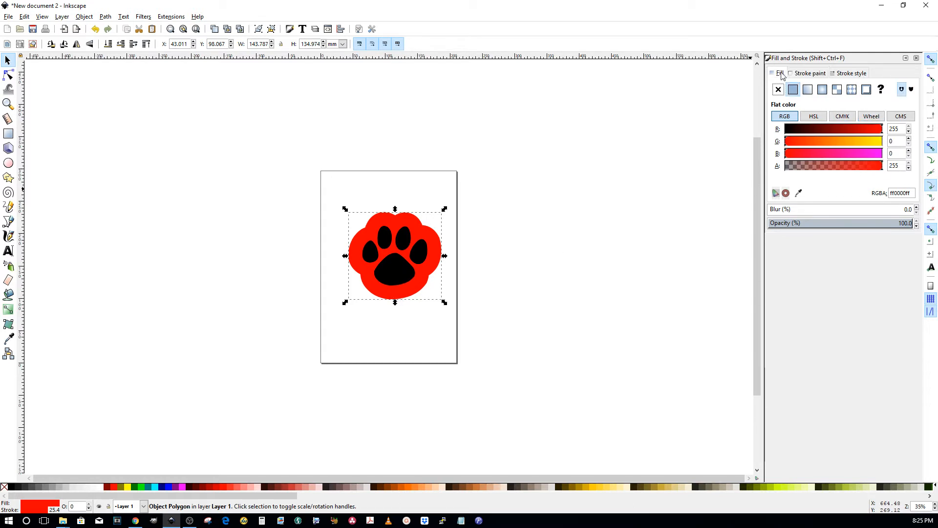
click(778, 89)
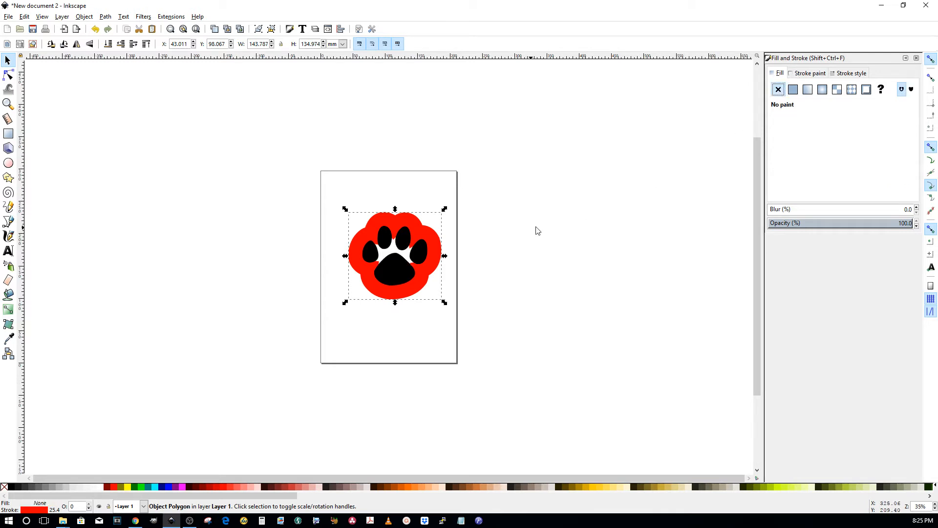
mouse_move(371, 273)
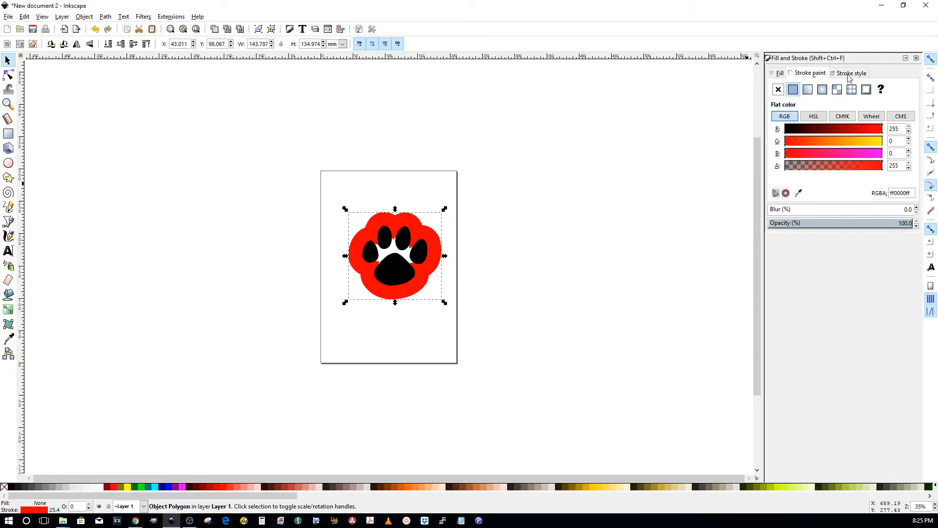
Step: Step the stroke Width spinner down to thin the red outline
click(851, 72)
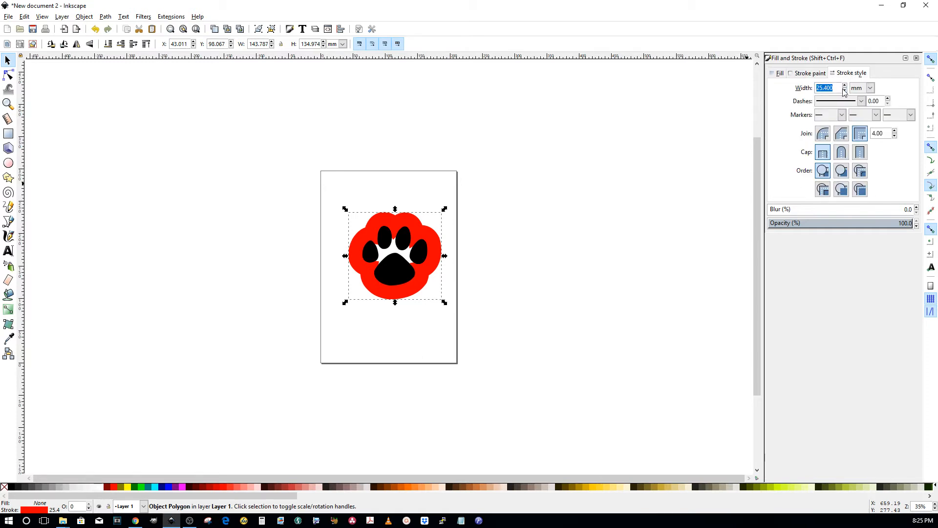
click(845, 90)
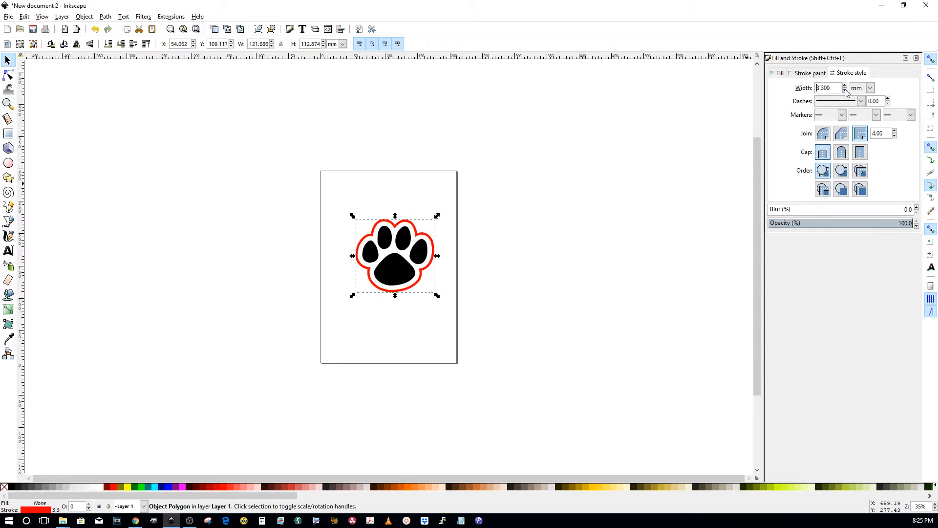
click(844, 90)
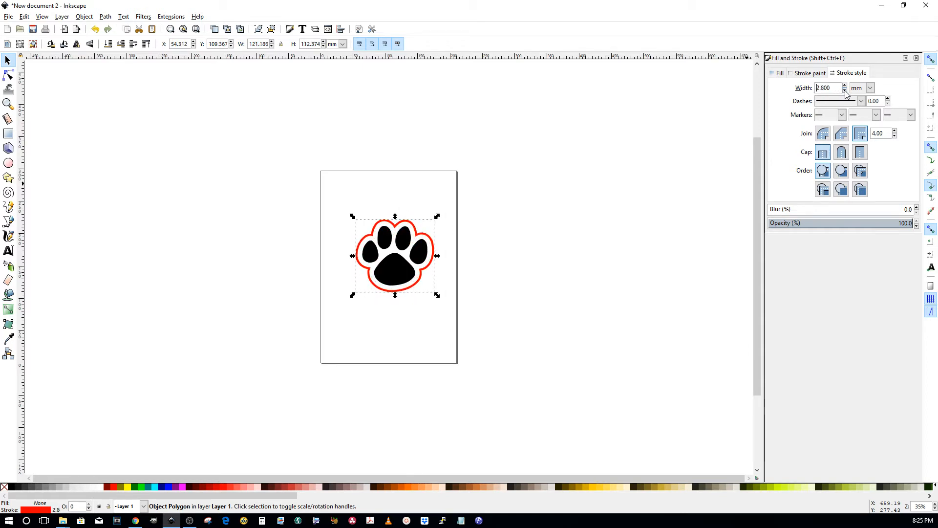
click(844, 90)
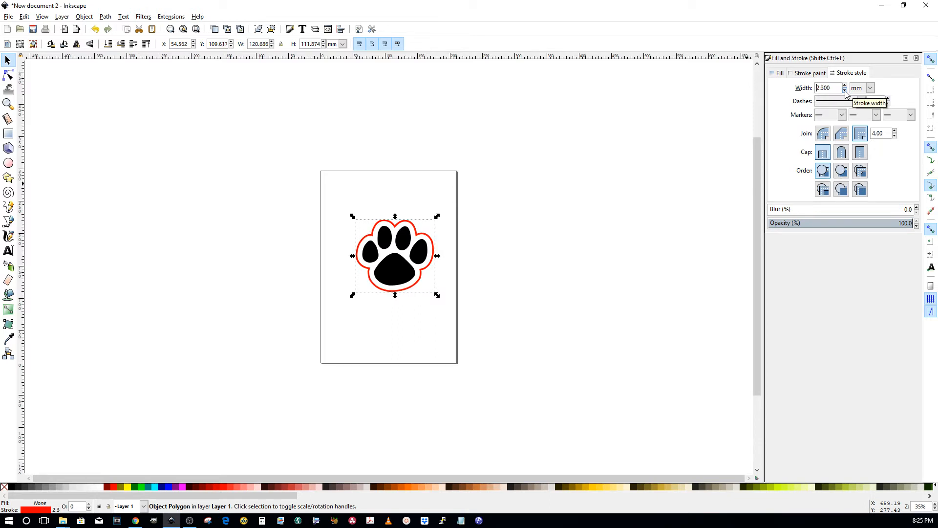
click(844, 91)
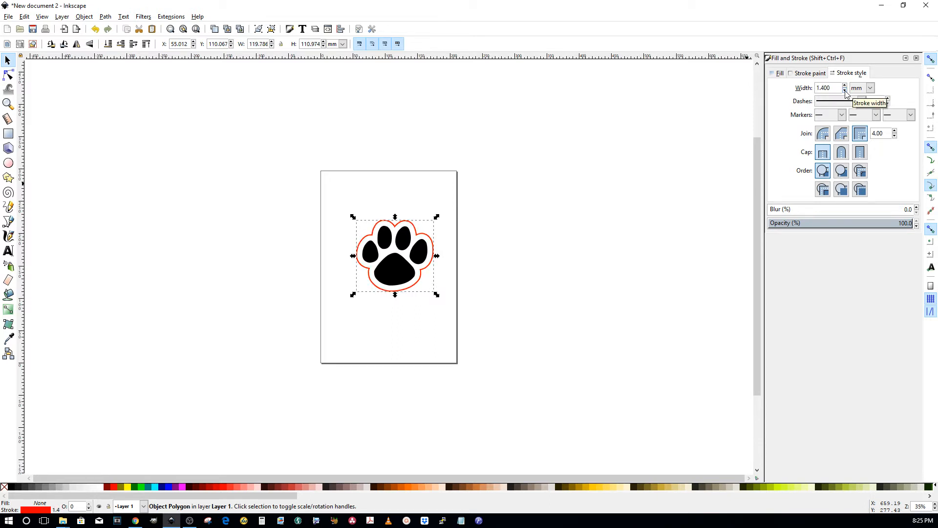
click(844, 89)
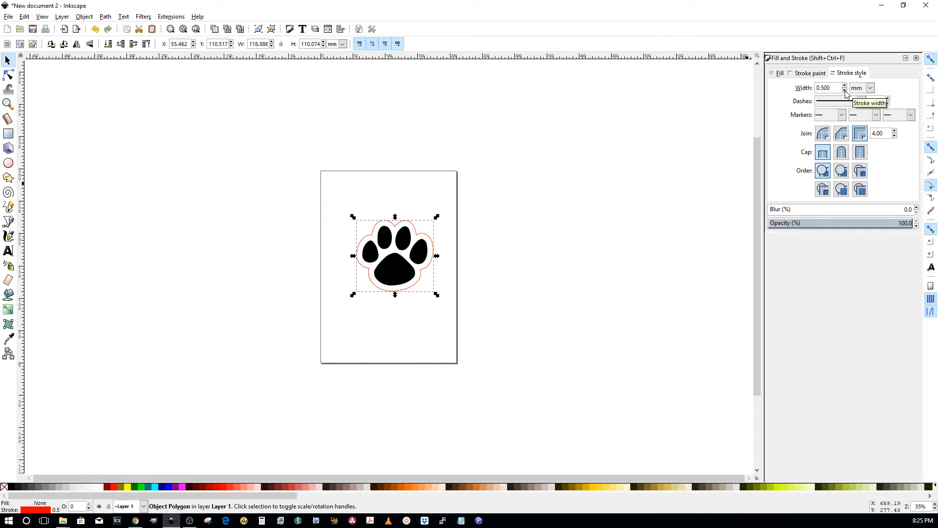
click(844, 90)
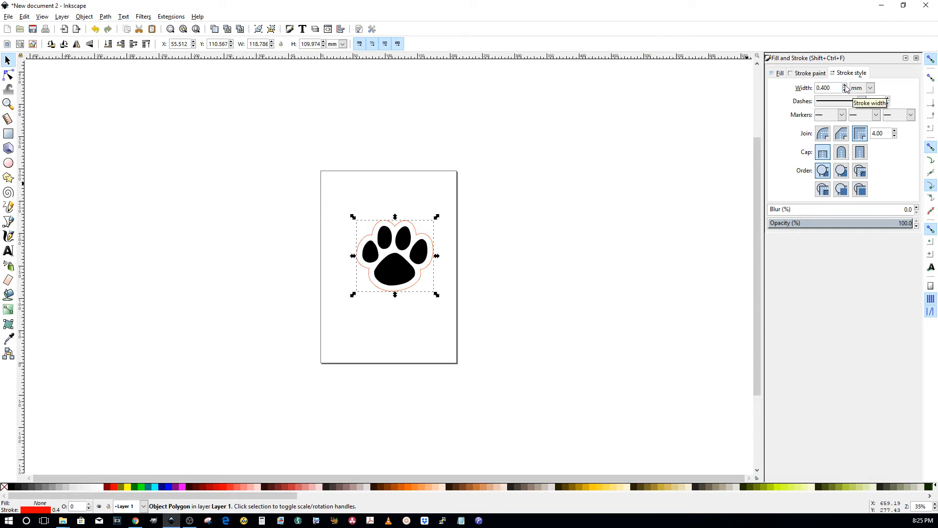
click(845, 86)
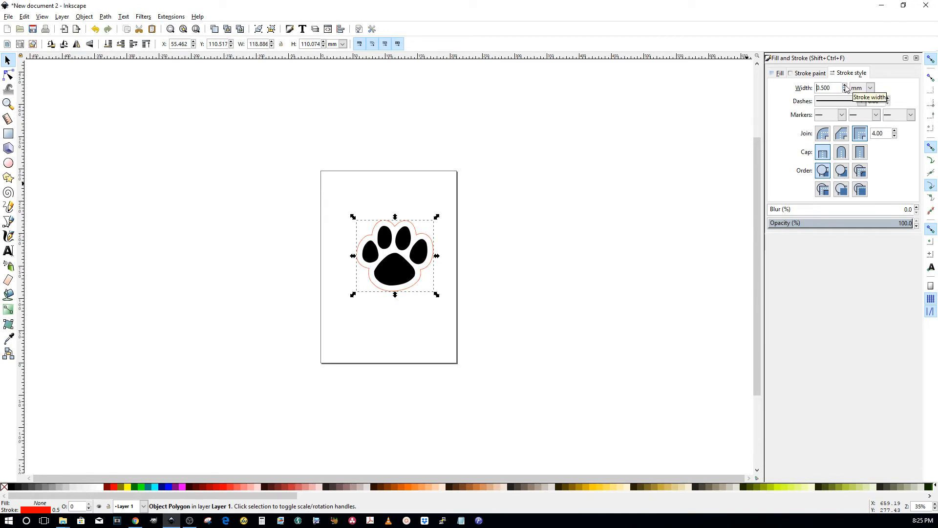
click(845, 86)
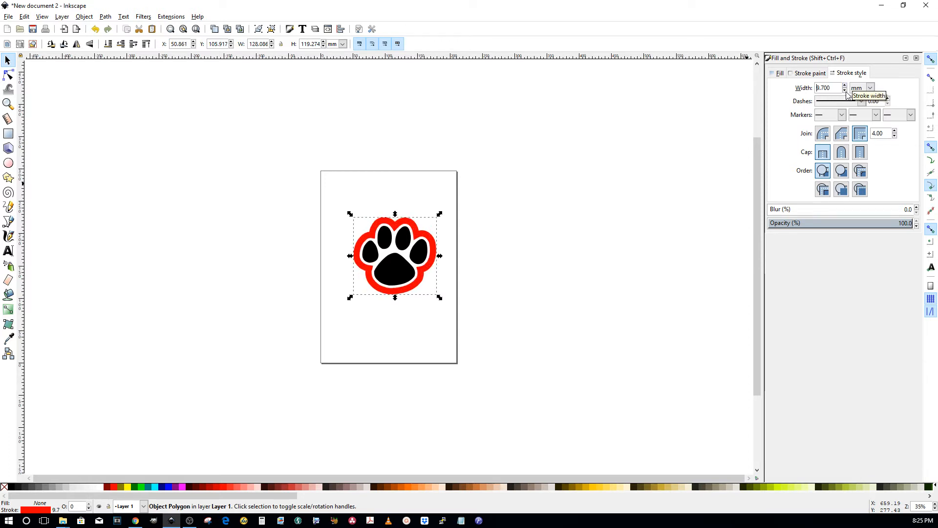
click(844, 90)
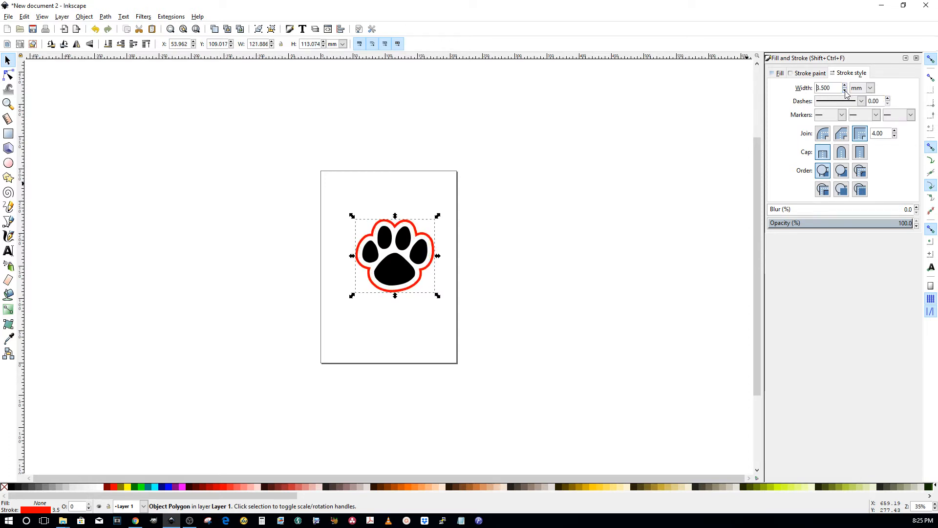
click(844, 90)
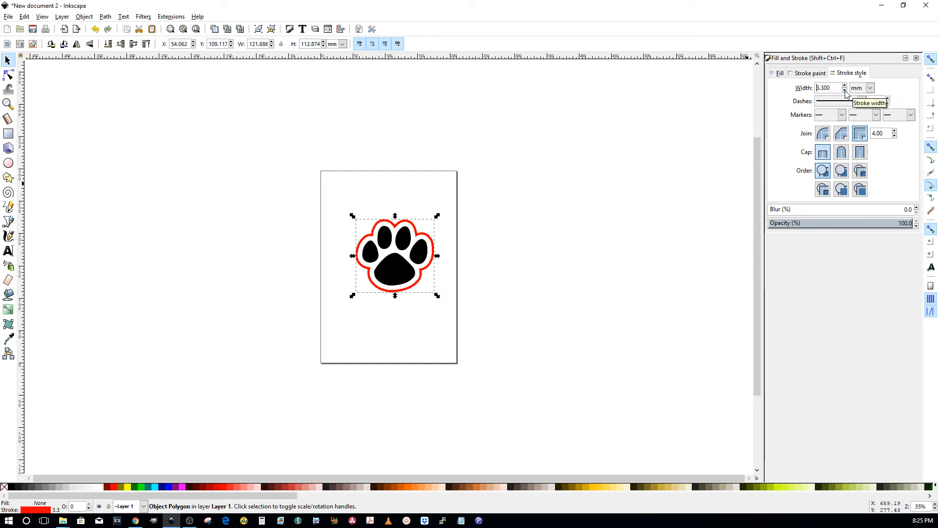
click(844, 90)
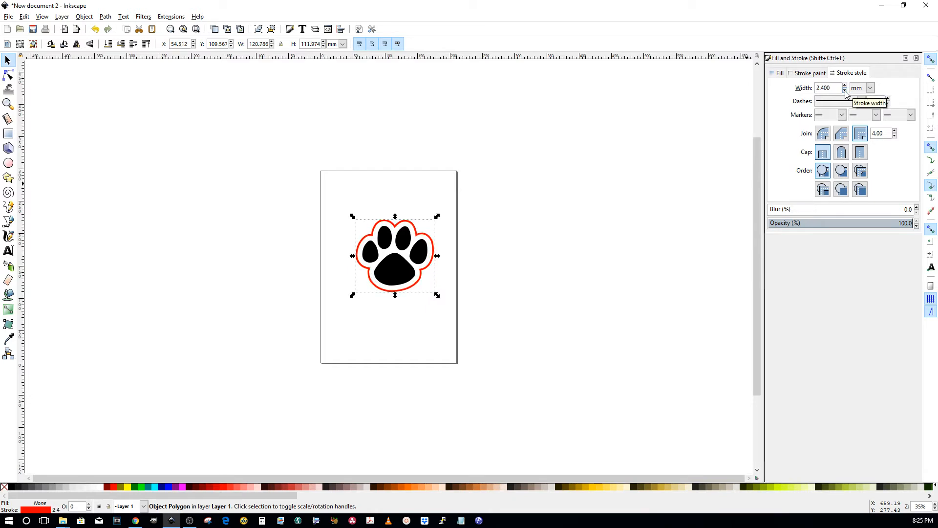
Step: Enter 0.500 mm as the outline width and deselect the paw
click(844, 90)
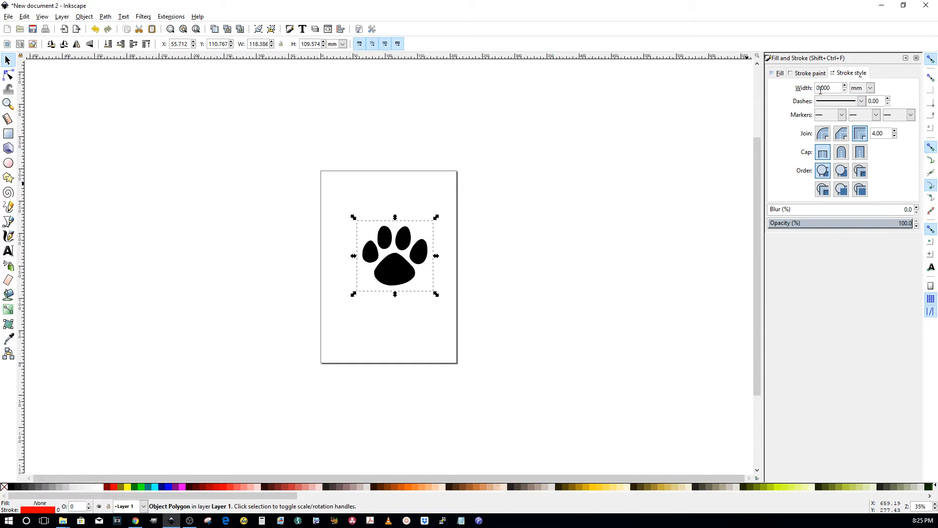
text(0.500)
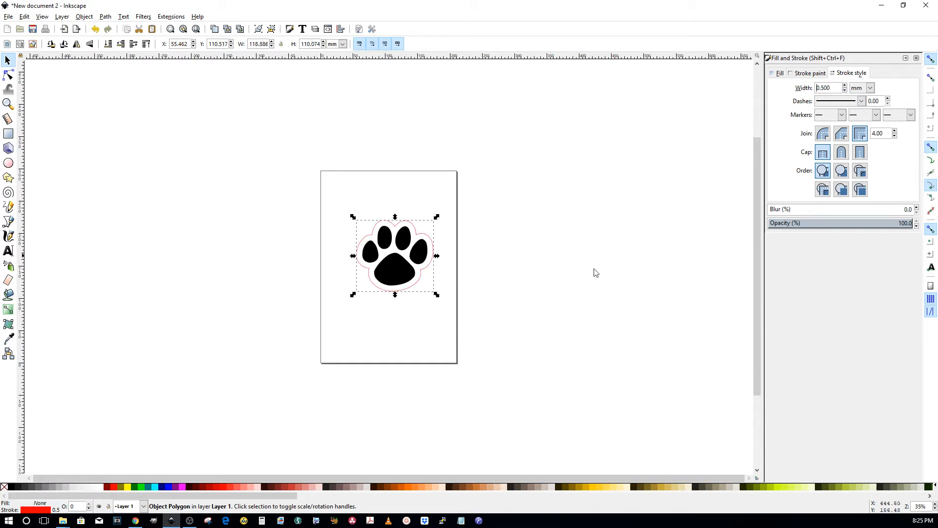
click(595, 273)
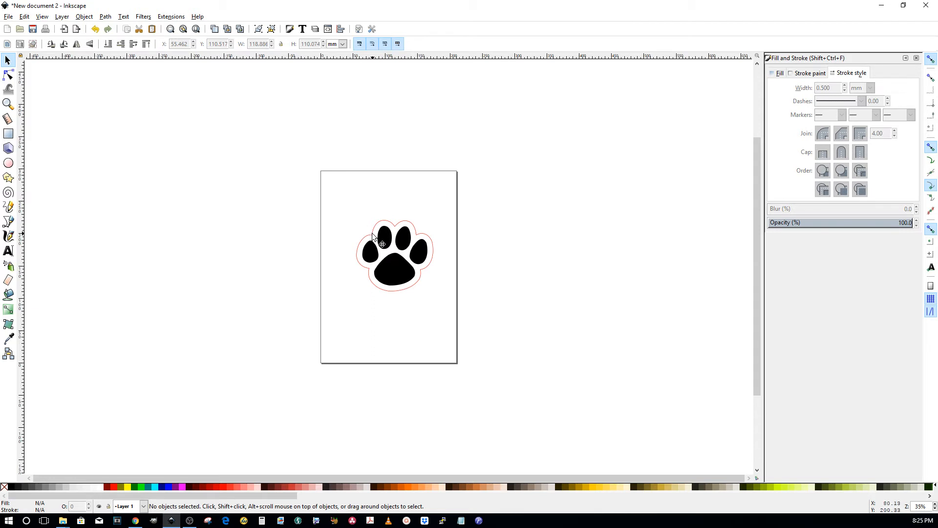
mouse_move(419, 232)
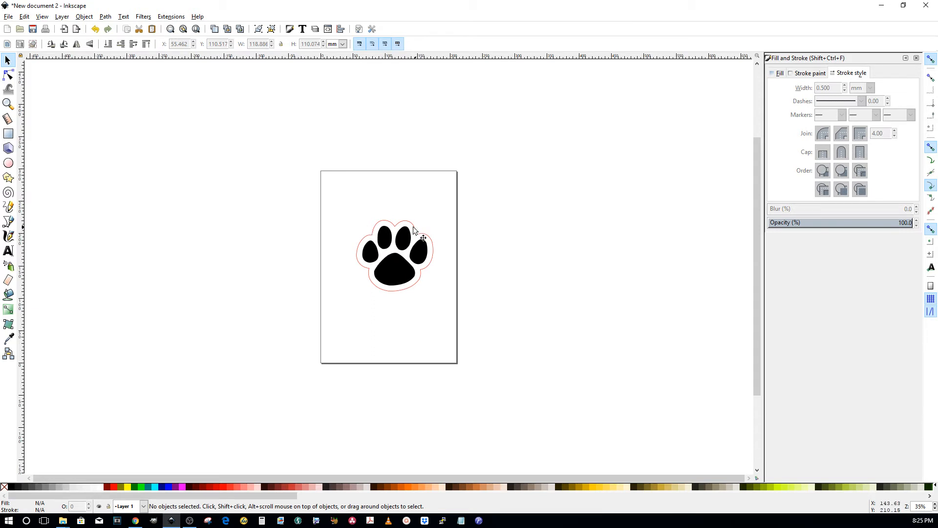
mouse_move(410, 268)
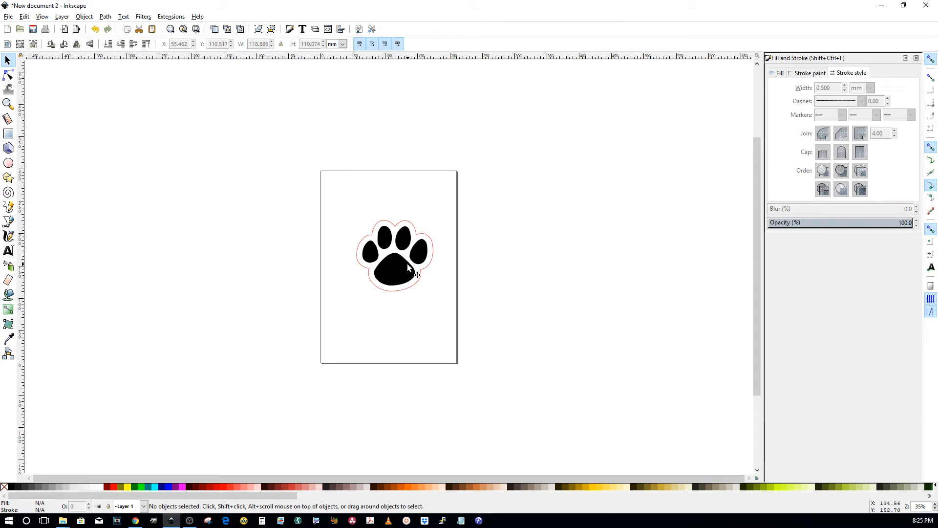
mouse_move(401, 226)
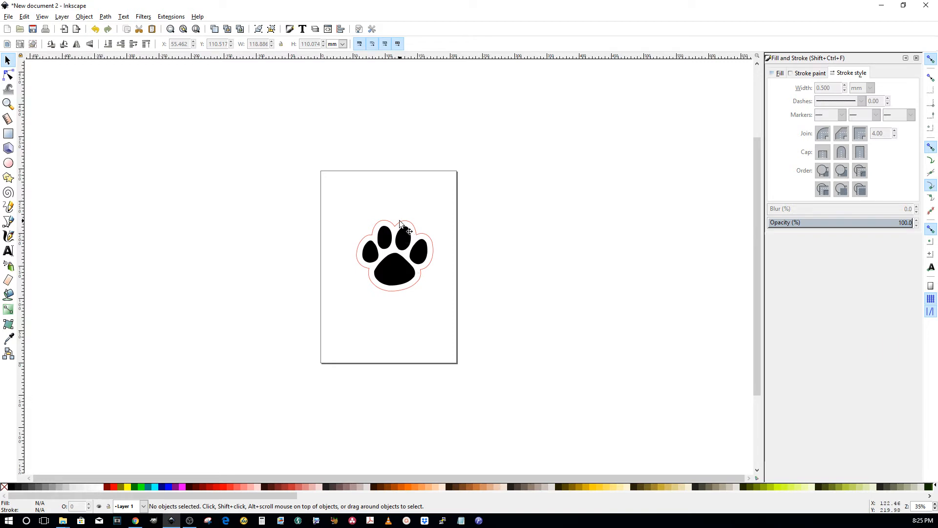
mouse_move(410, 233)
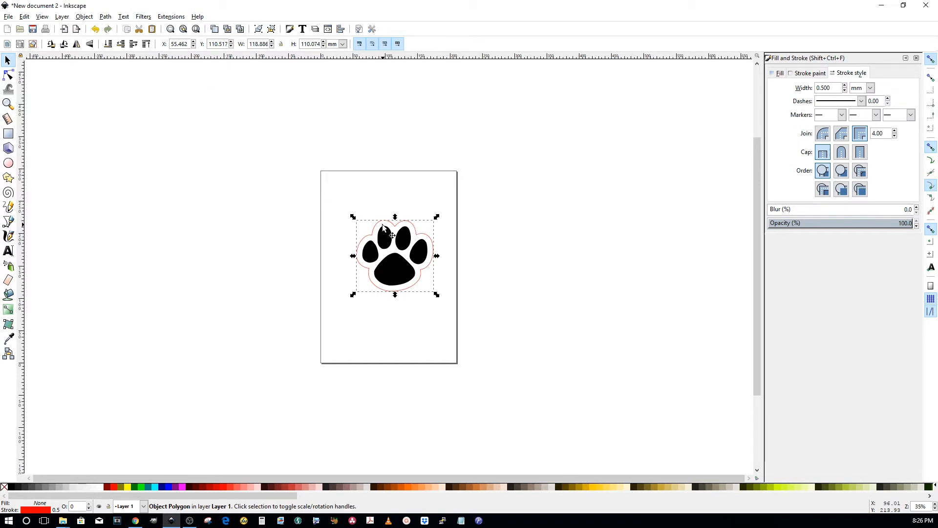
Step: Save the red-outlined paw drawing as an Inkscape SVG
click(105, 16)
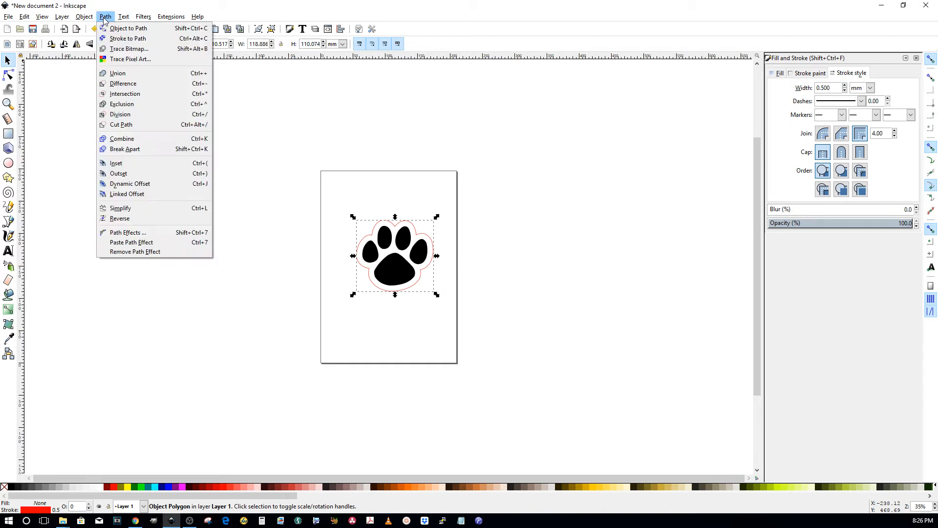
mouse_move(128, 28)
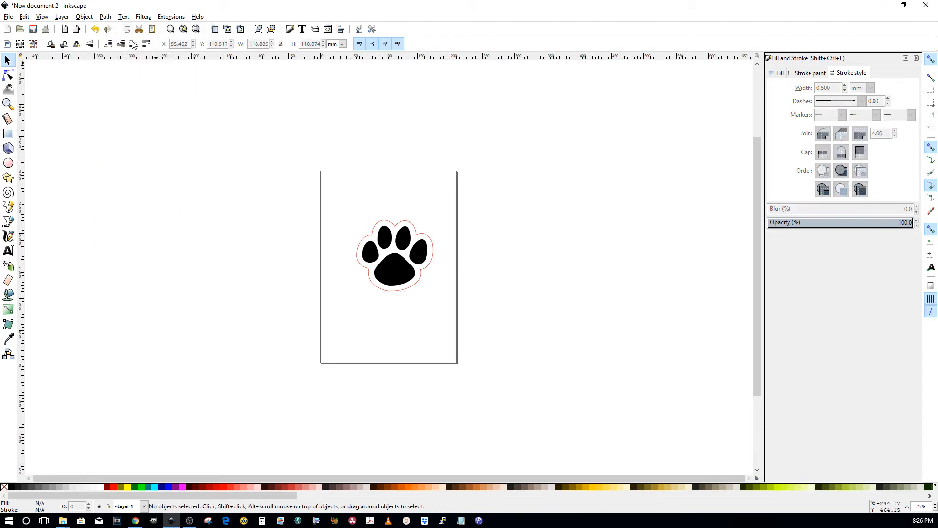
click(32, 29)
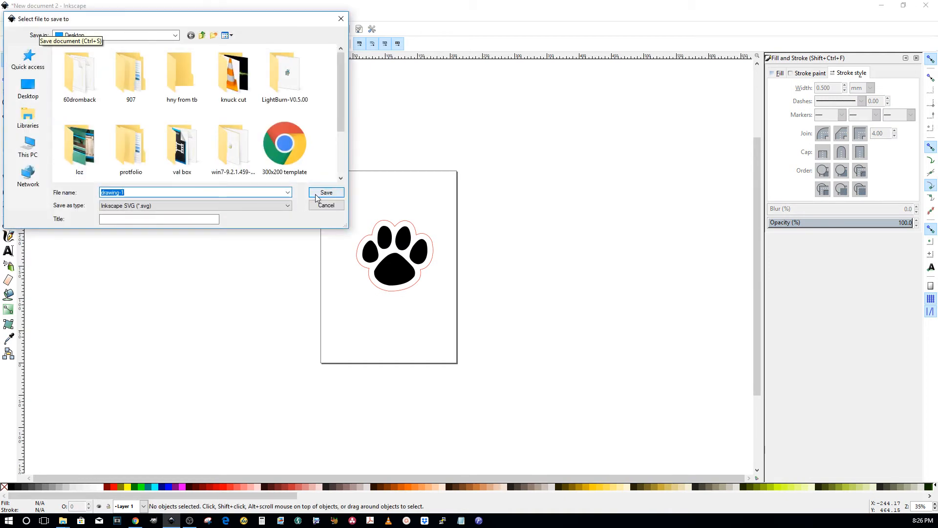
click(326, 192)
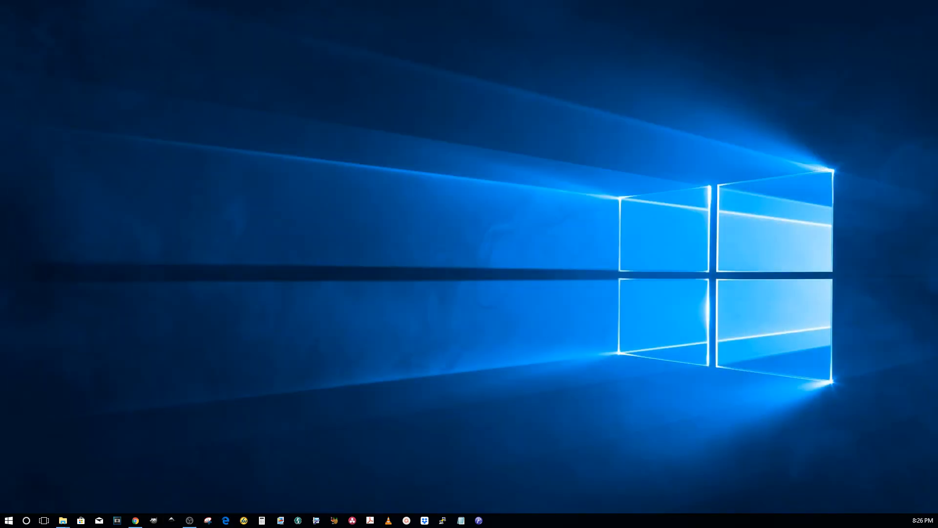
Step: Switch to K40 Whisperer and open drawing-1 from the Desktop folder
click(497, 519)
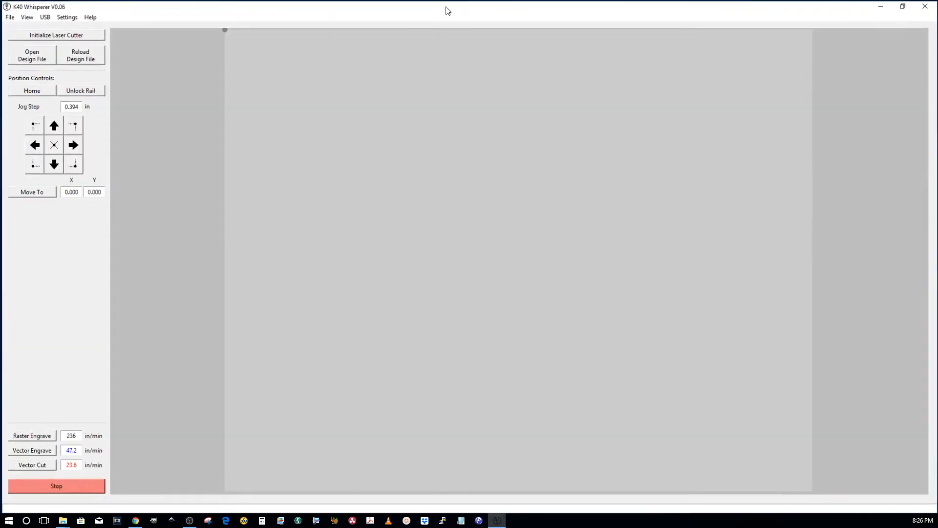
click(31, 55)
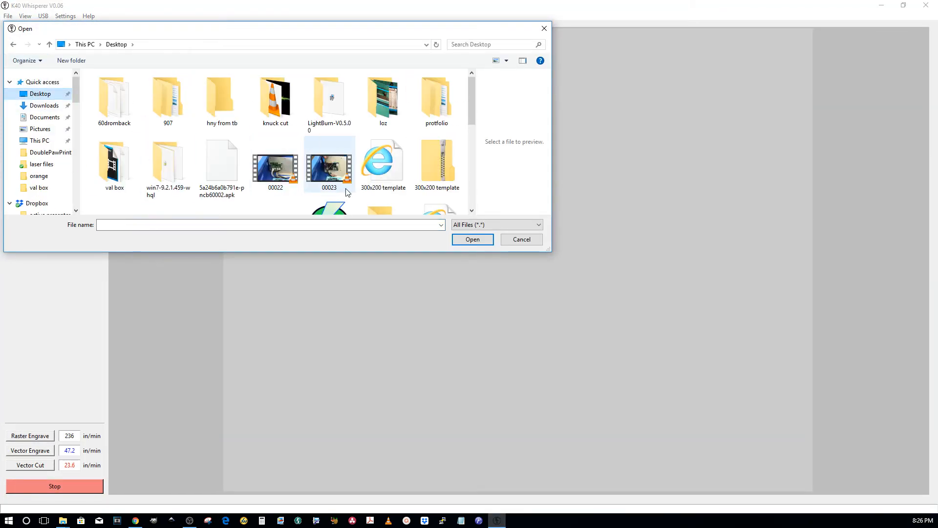
scroll(down, 3)
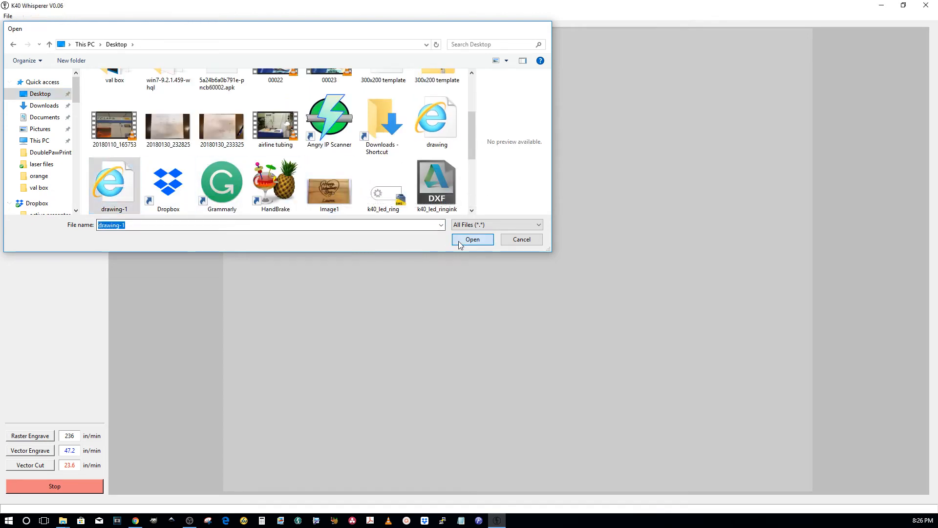
click(472, 239)
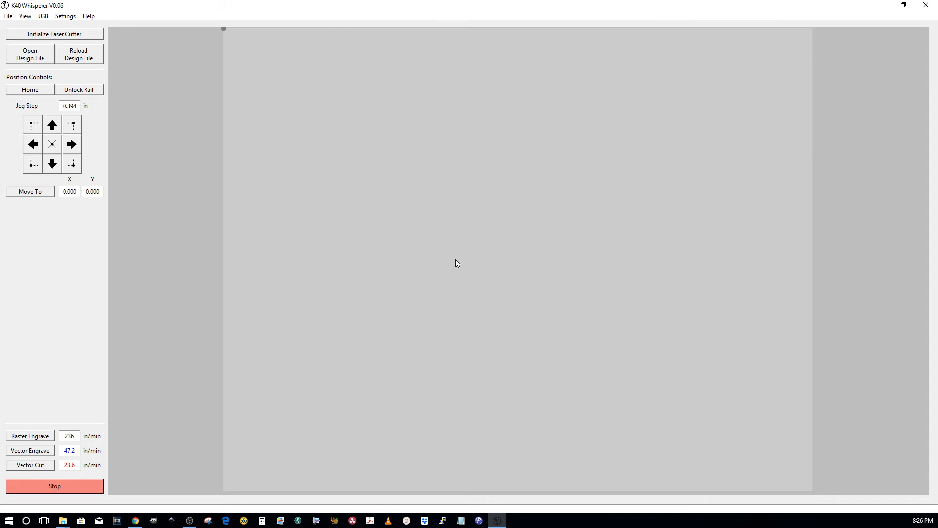
Step: Let the drawing-1 paw print load and check its work-area preview
click(29, 54)
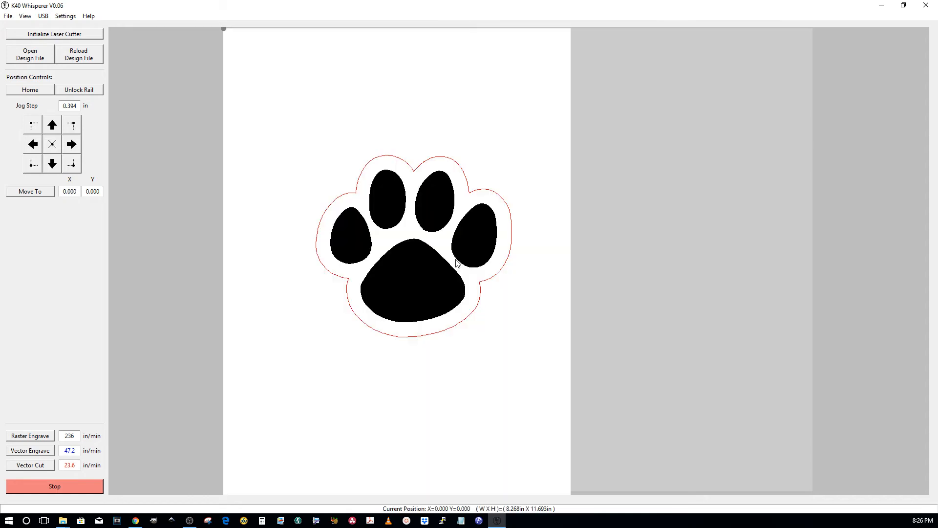
mouse_move(367, 354)
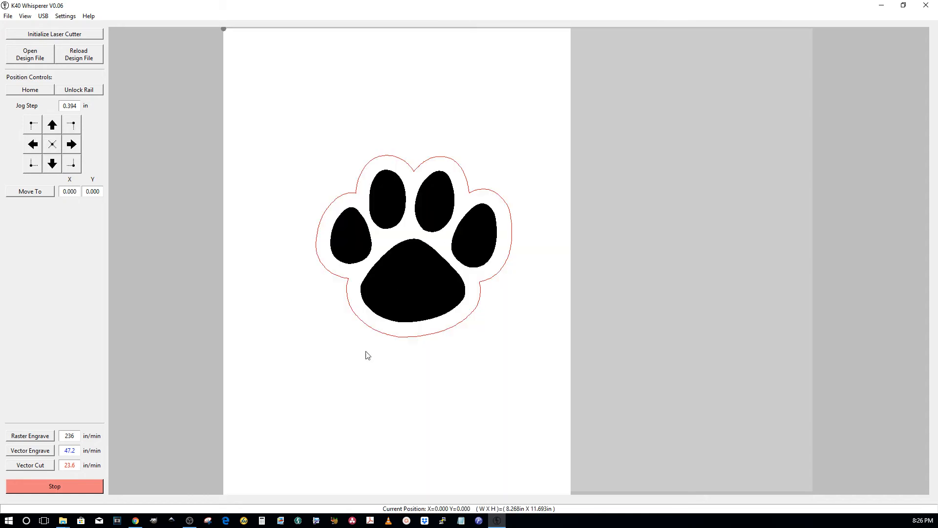
mouse_move(474, 299)
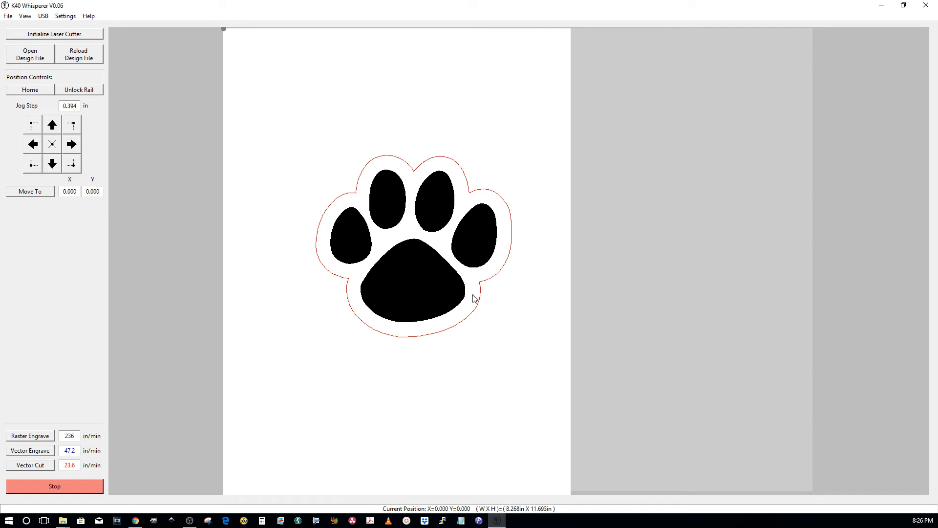
mouse_move(926, 5)
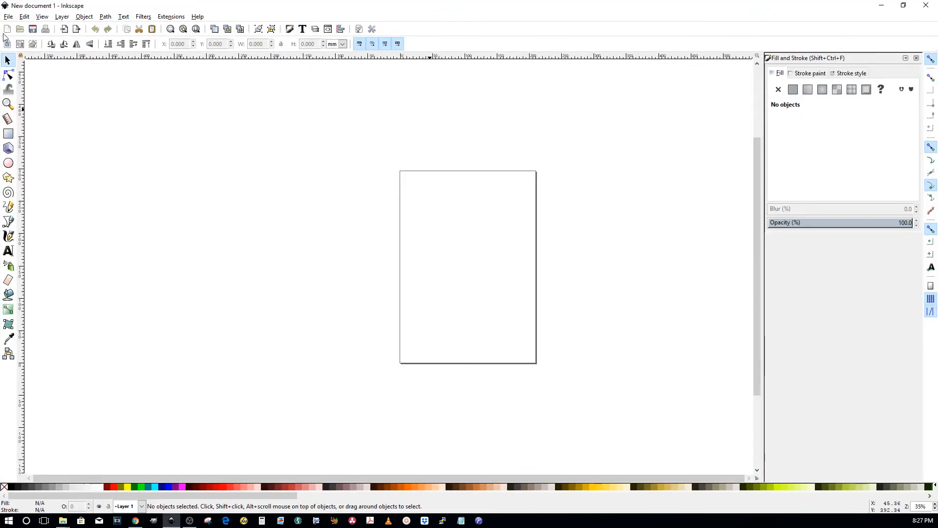
Step: Reopen the recent drawing-1.svg paw print design in Inkscape
click(8, 16)
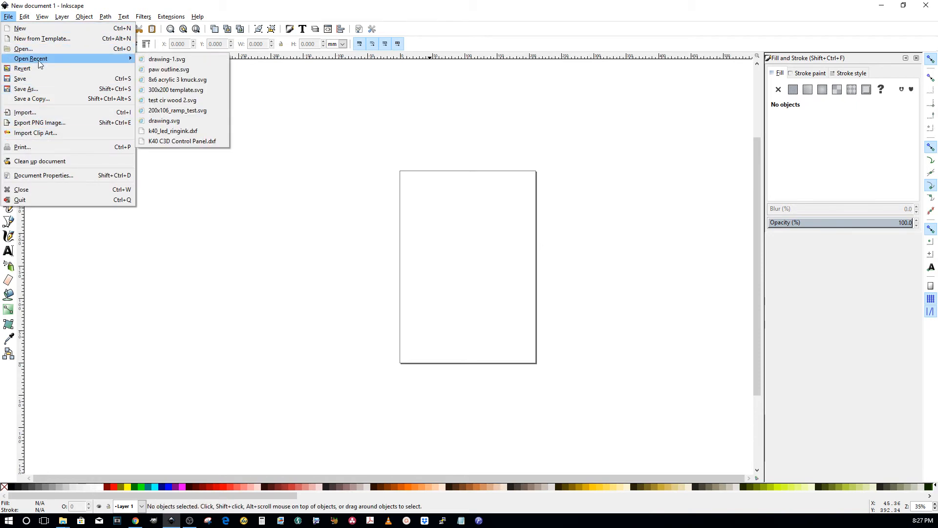
click(167, 59)
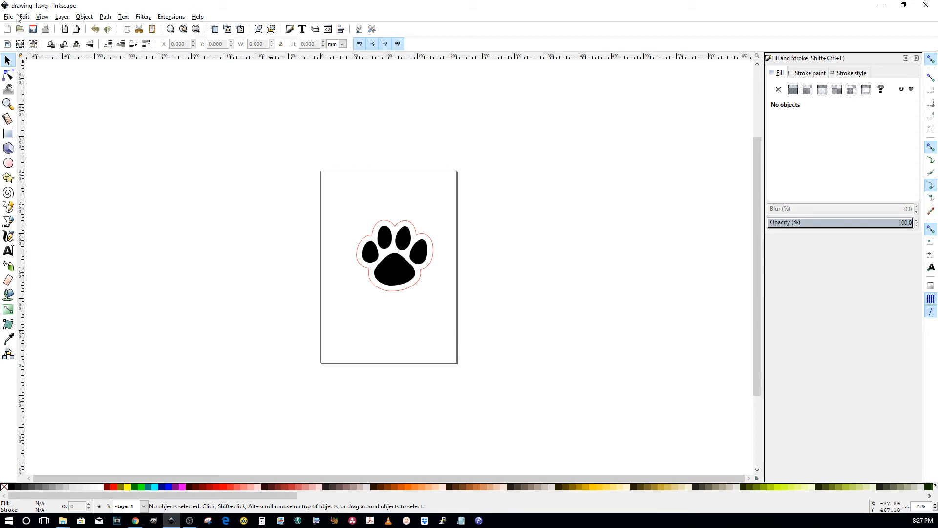
click(24, 16)
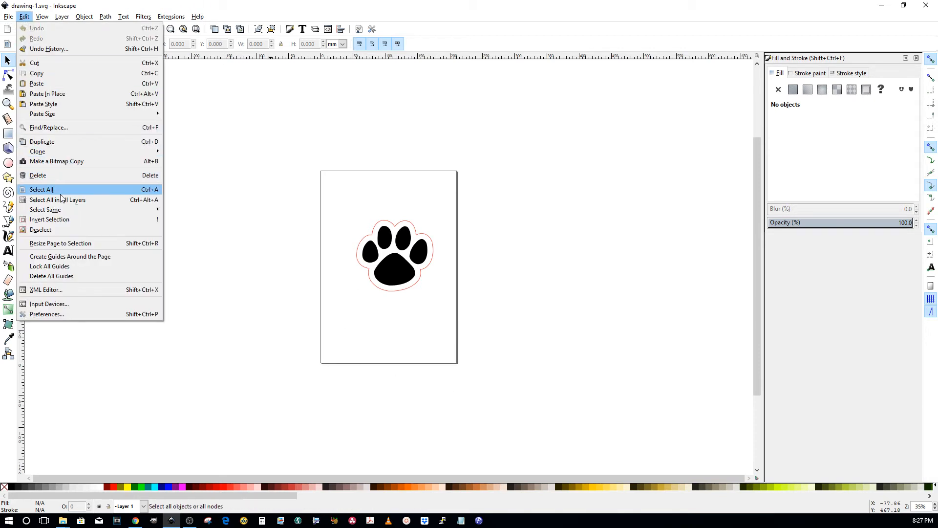
mouse_move(60, 242)
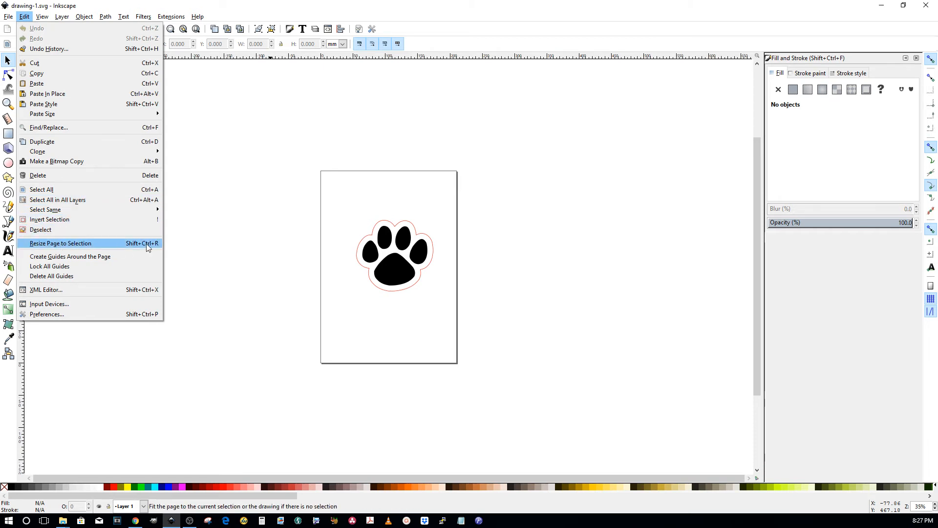
Step: Resize the page to the paw print selection and save drawing-1.svg
click(59, 243)
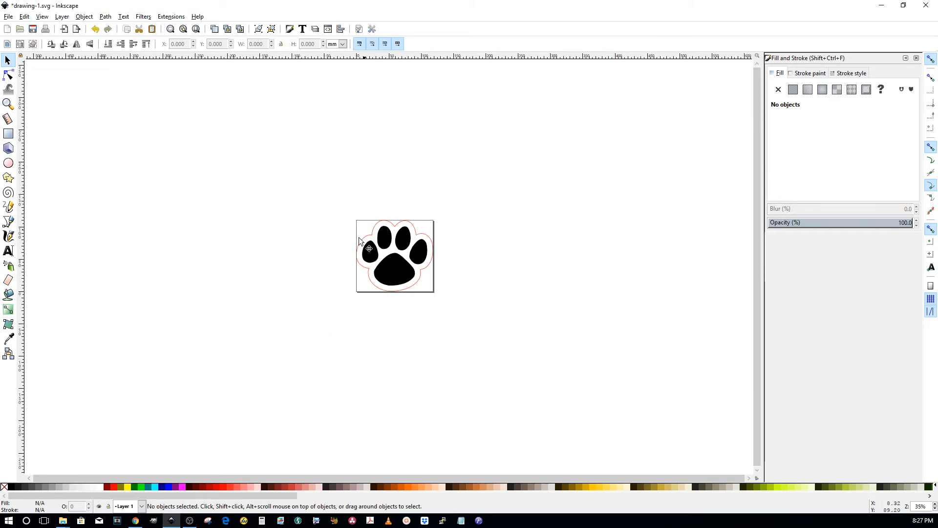
mouse_move(431, 247)
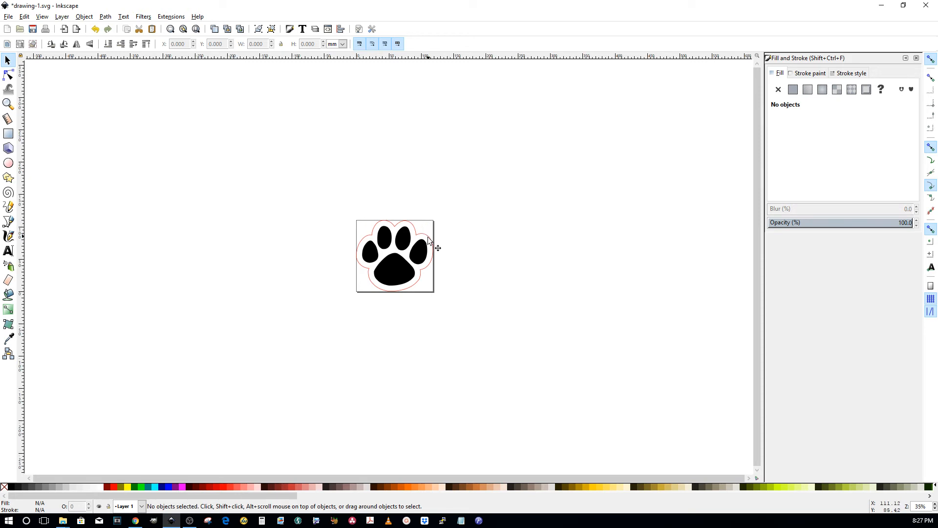
mouse_move(393, 269)
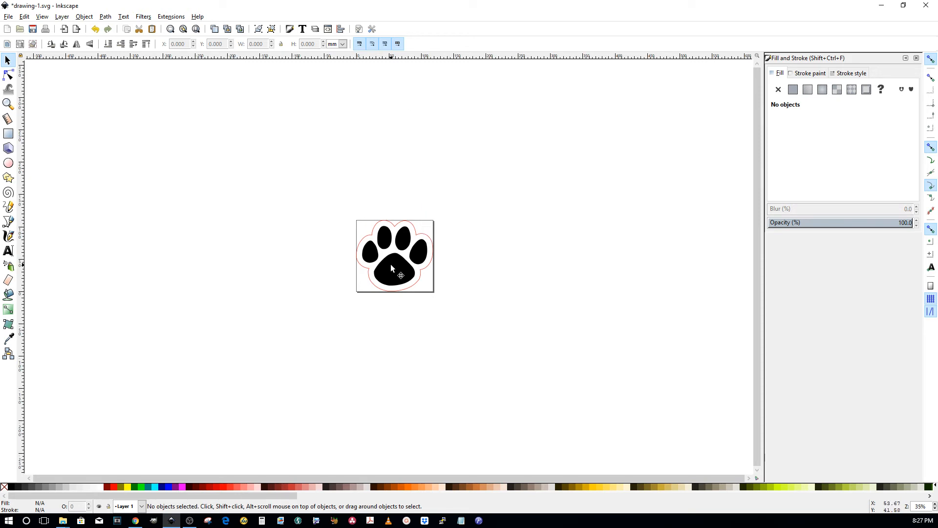
click(32, 28)
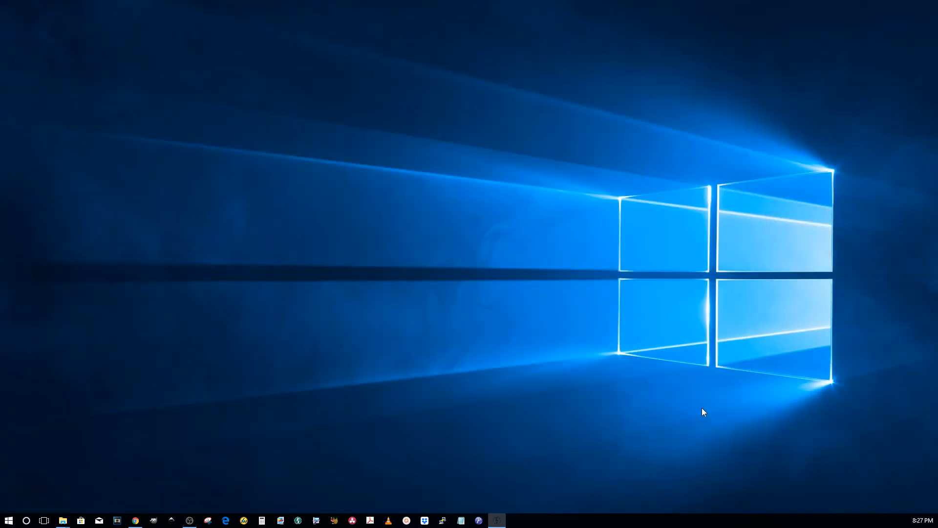
Step: Reload the updated drawing-1 design file from the Desktop into K40 Whisperer
click(495, 519)
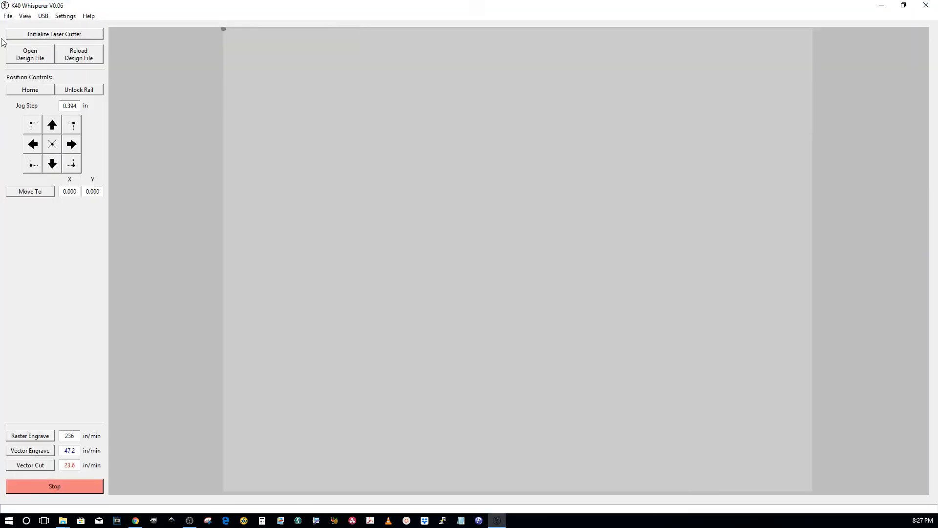
click(30, 54)
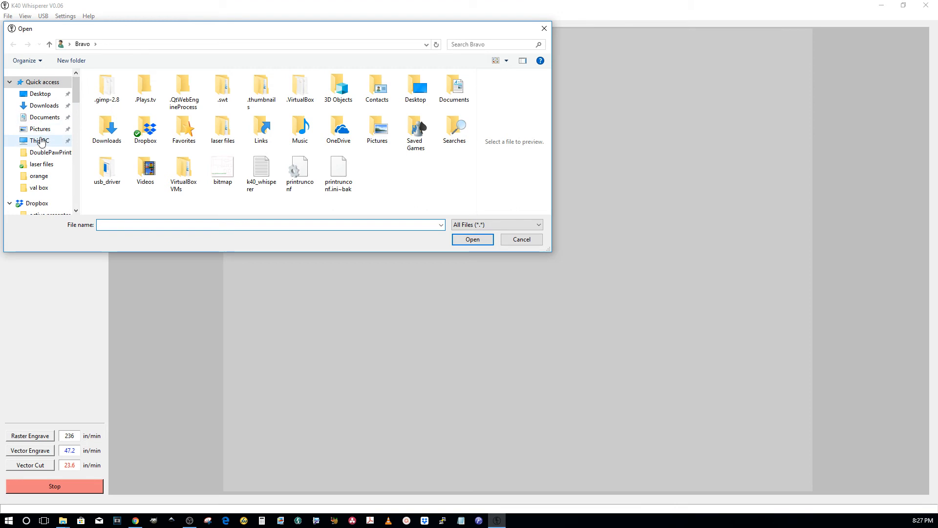
mouse_move(64, 122)
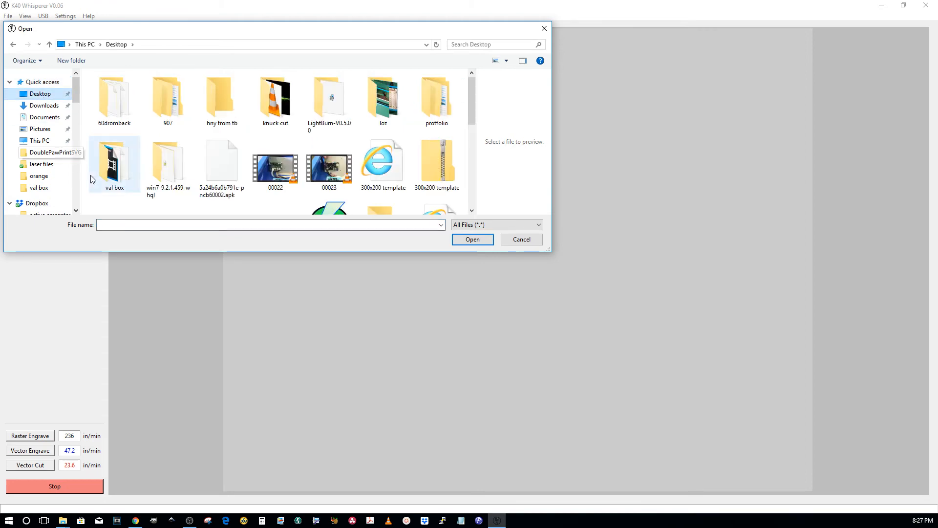
scroll(down, 3)
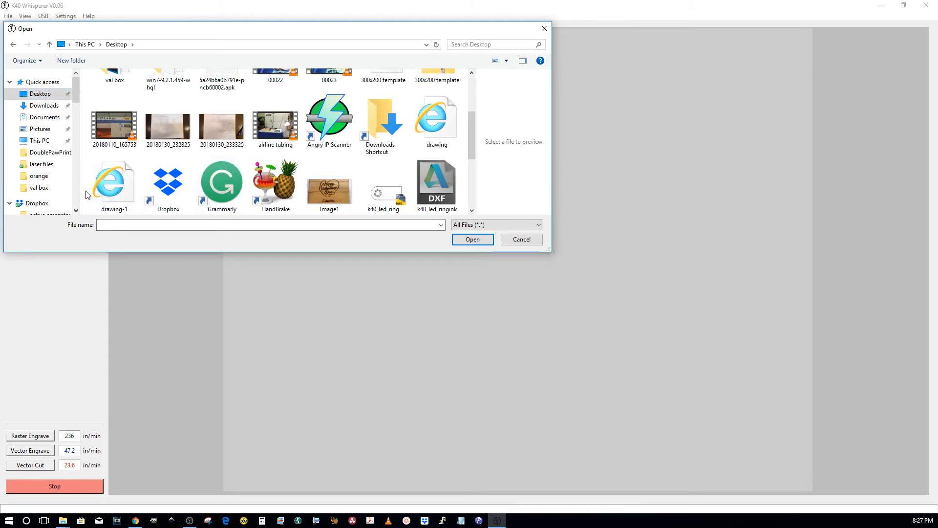
click(520, 239)
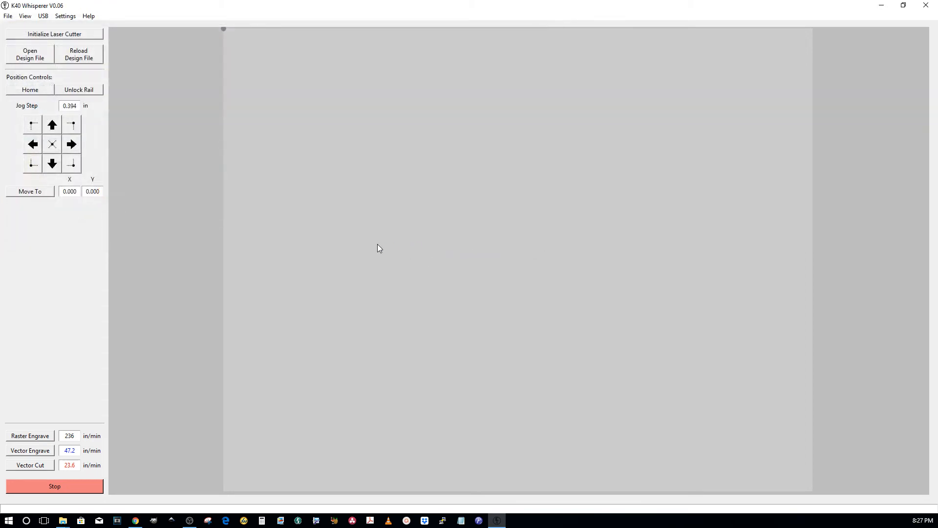
mouse_move(179, 274)
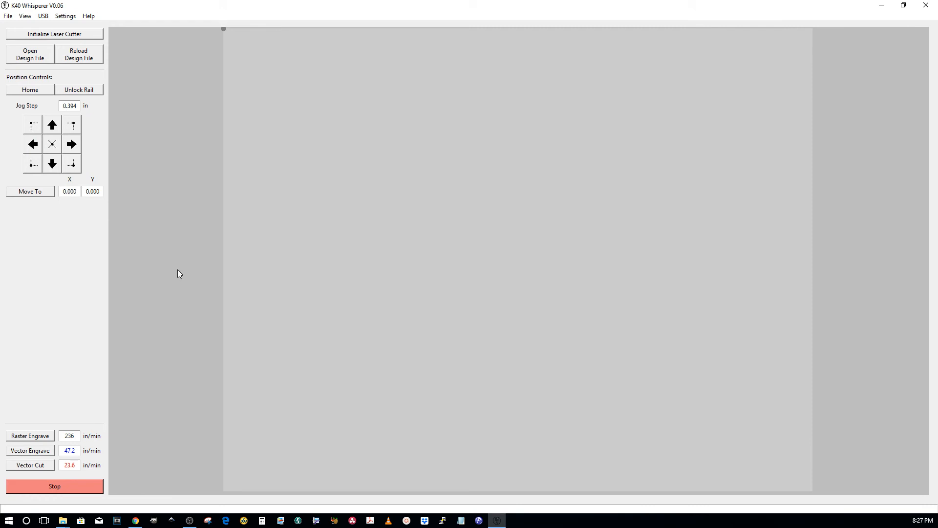
click(29, 54)
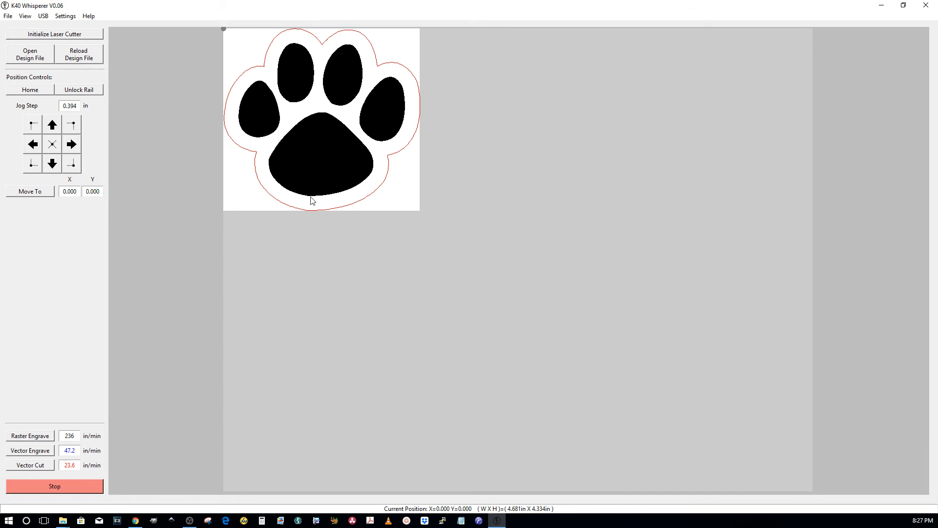
mouse_move(413, 81)
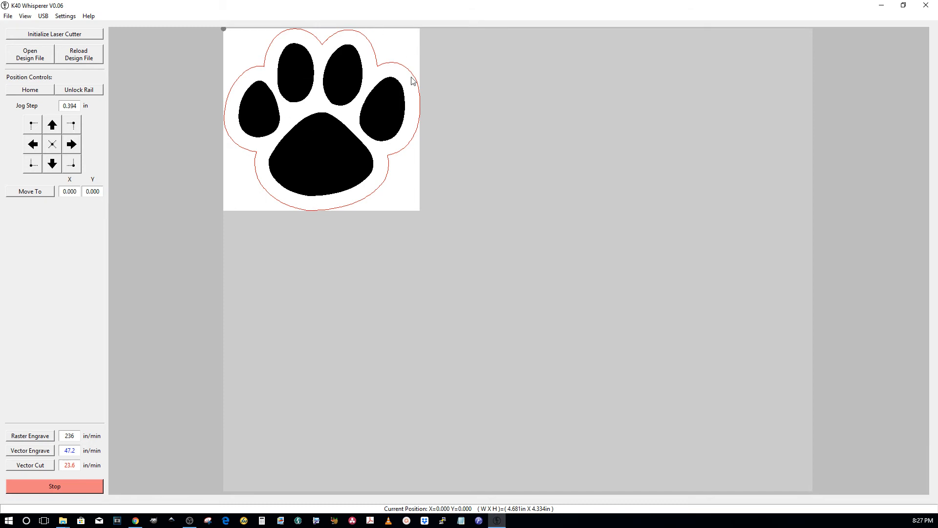
mouse_move(70, 232)
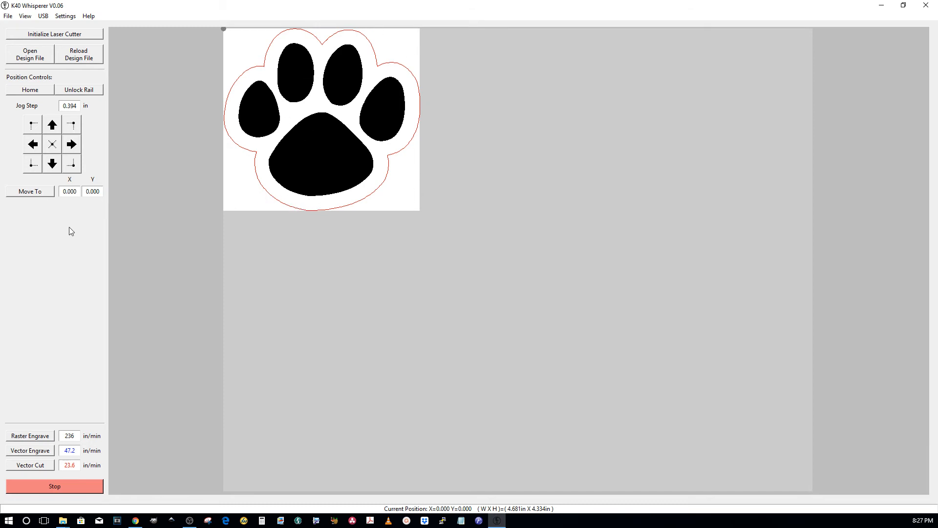
mouse_move(351, 184)
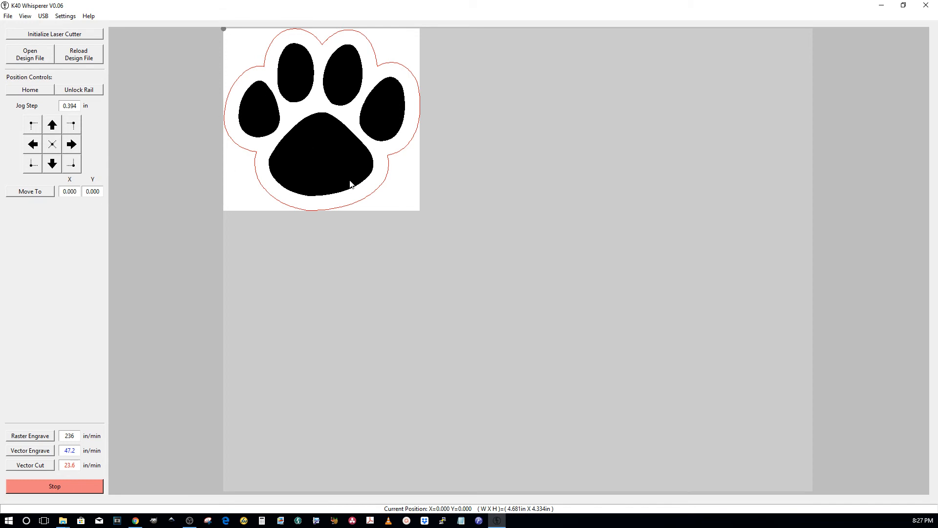
mouse_move(383, 176)
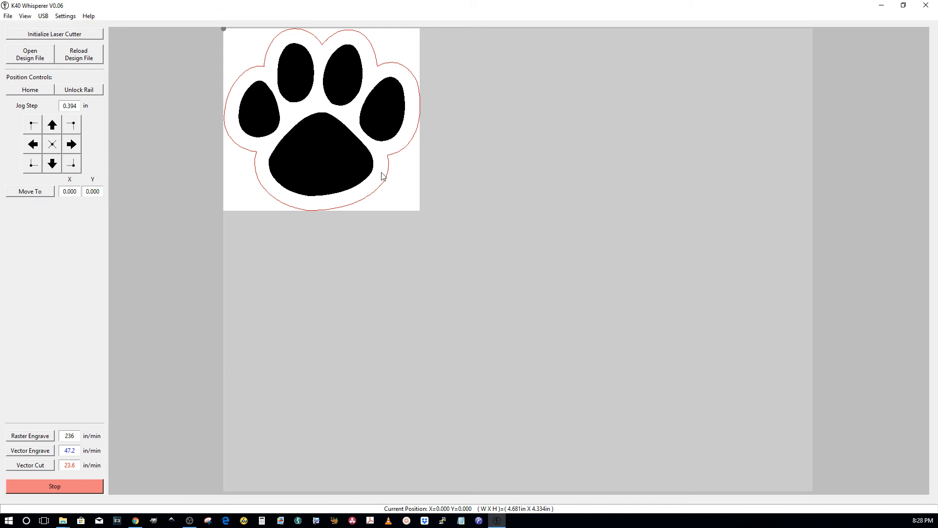
mouse_move(318, 111)
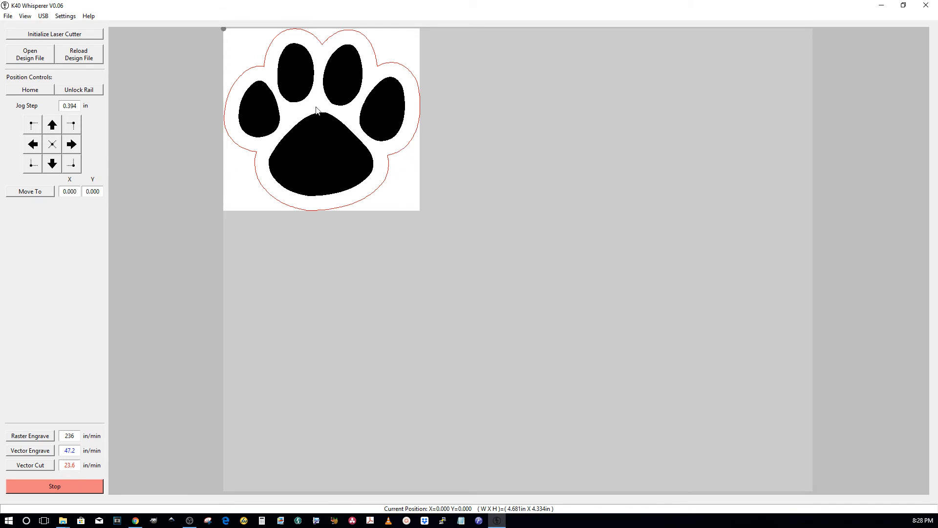
mouse_move(234, 142)
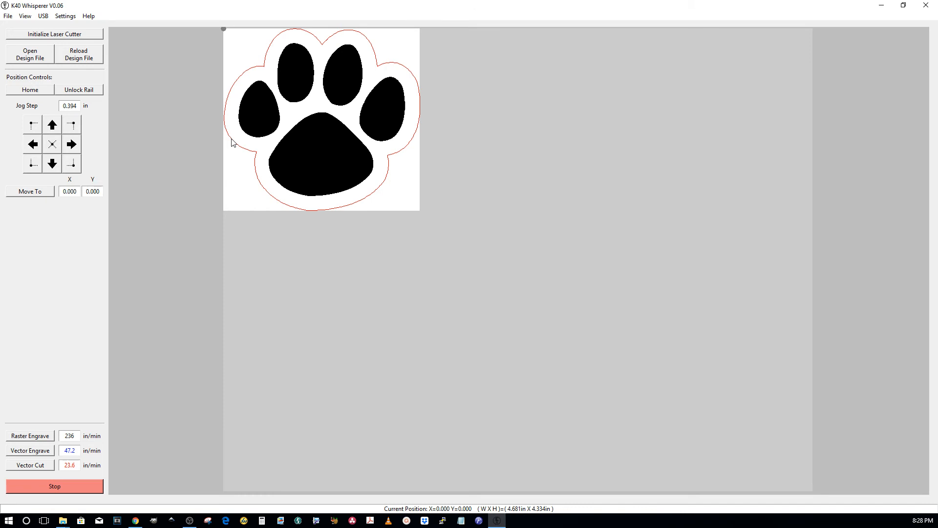
mouse_move(256, 450)
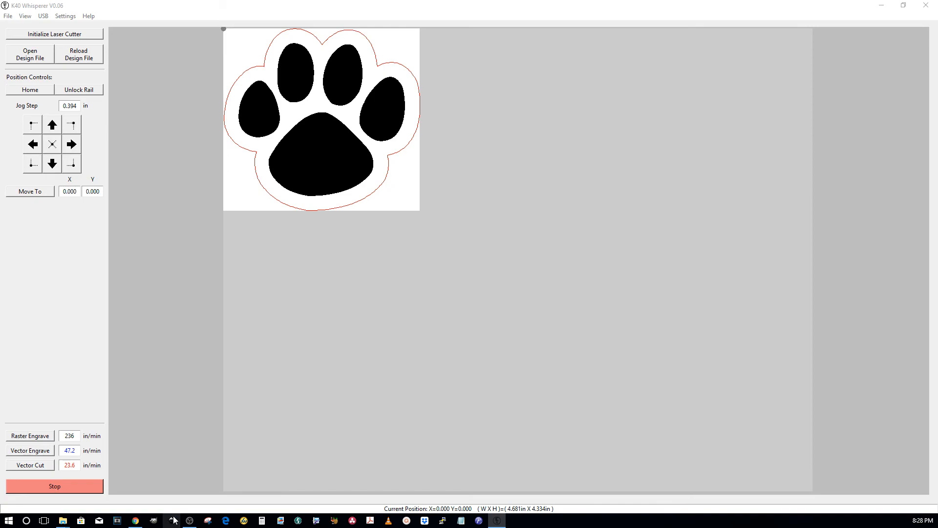
Step: Return to Inkscape and bring up the drawing-1.svg paw print window
click(171, 519)
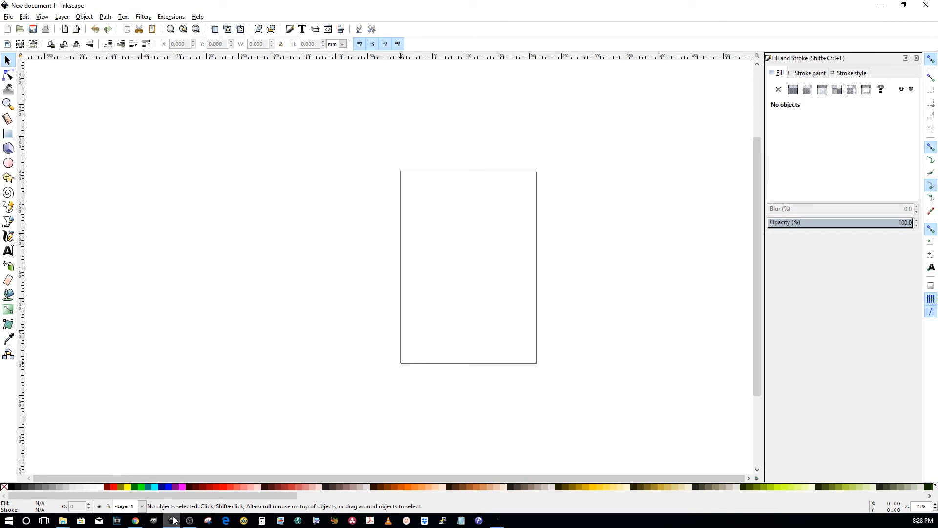
mouse_move(216, 362)
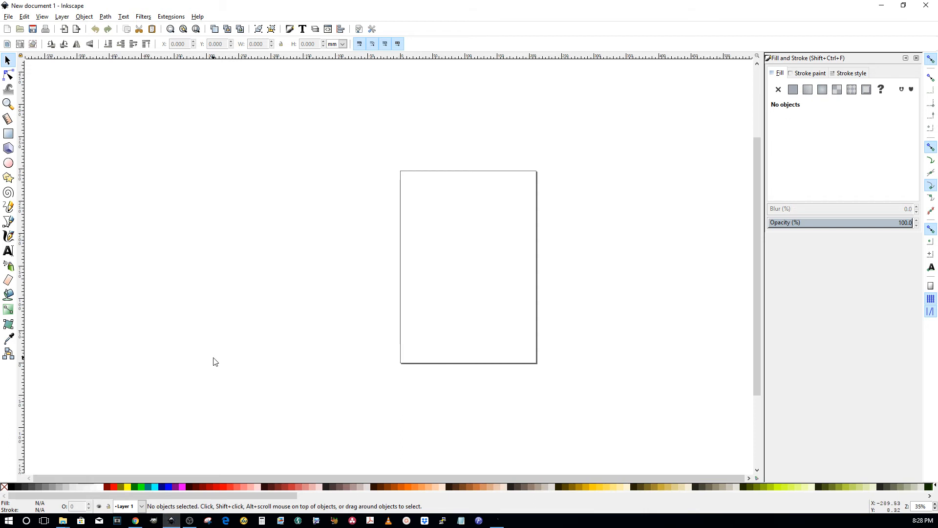
click(8, 16)
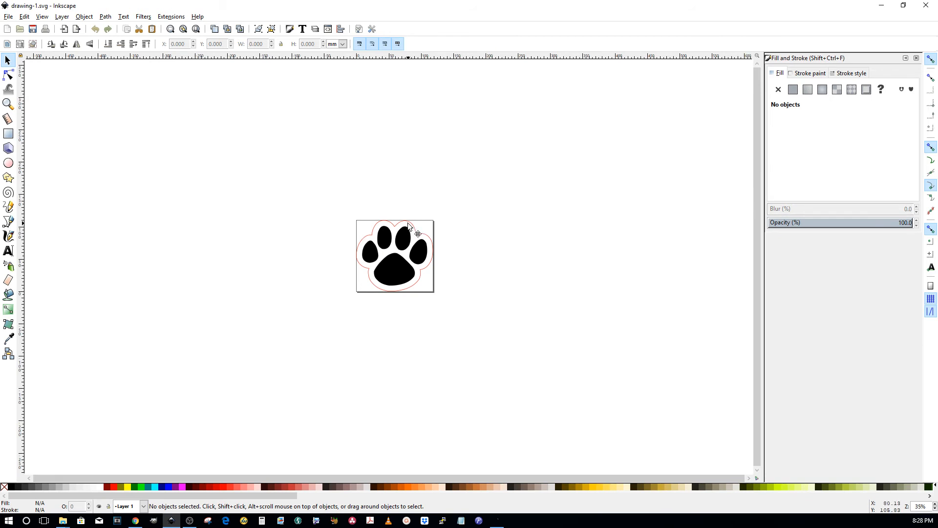
Step: Select all six paw print parts and group them, undoing an accidental resize
key(ctrl+a)
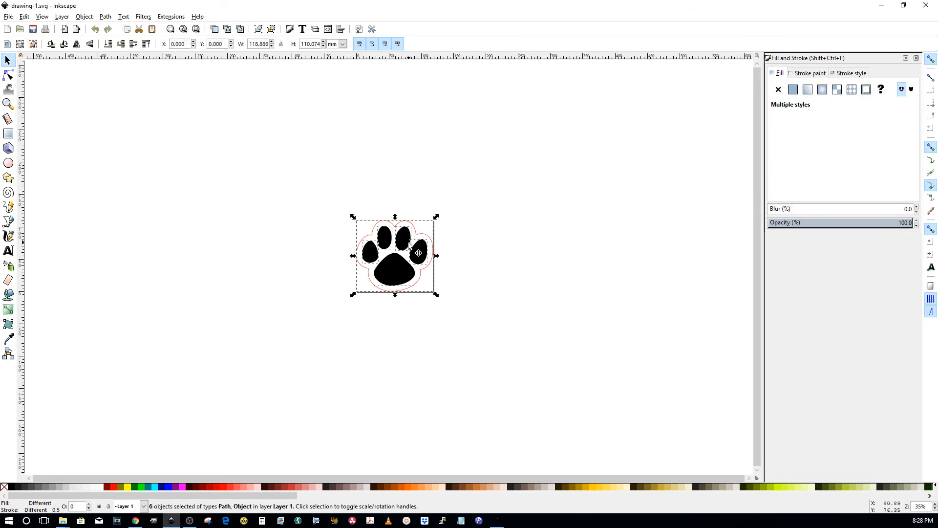
right_click(418, 251)
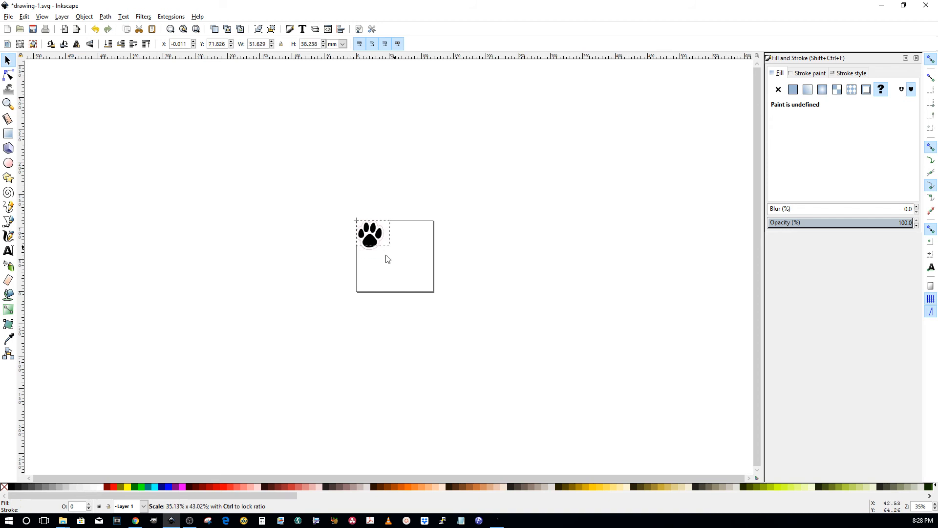
drag(389, 243, 435, 294)
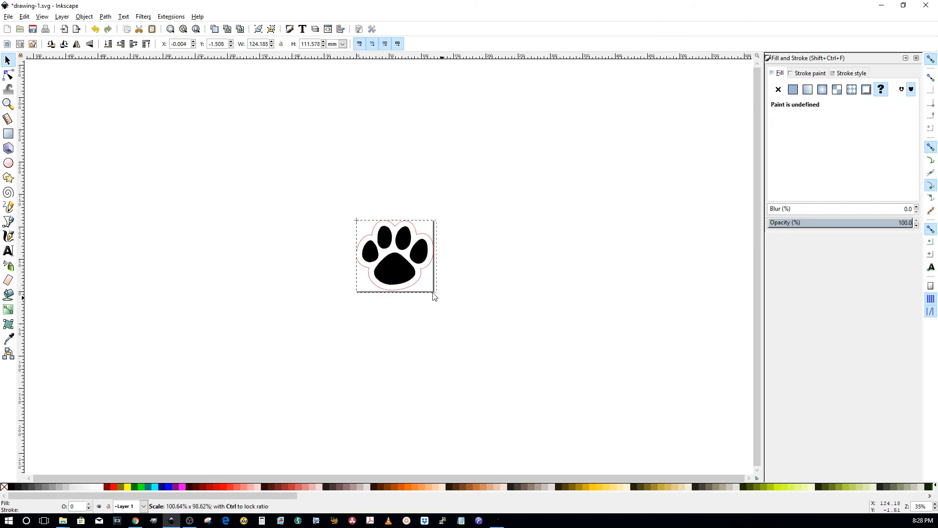
click(393, 255)
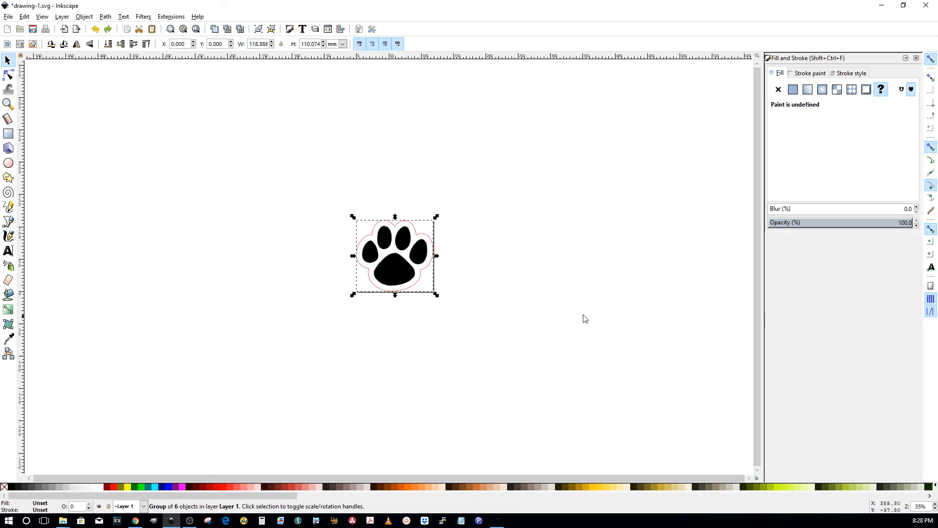
key(Delete)
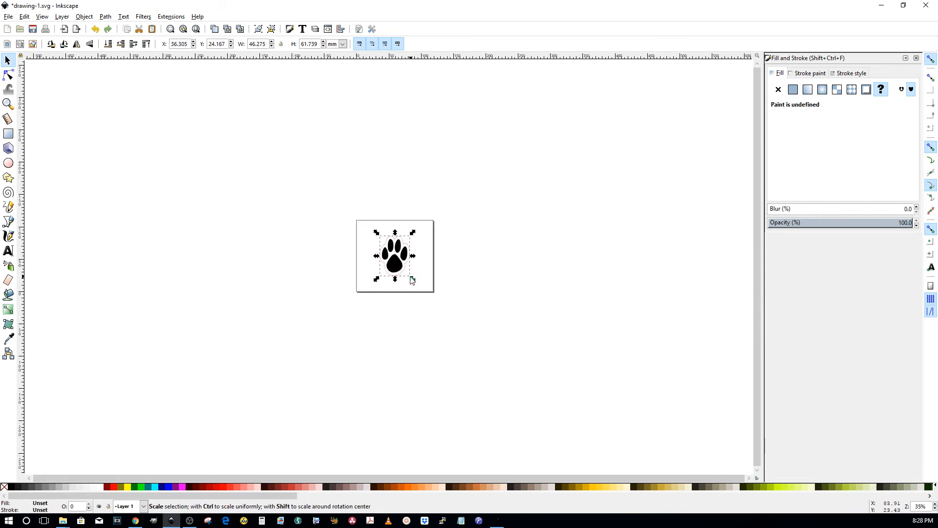
Step: Scale the grouped paw print down to about 42 × 47 mm
drag(412, 279, 423, 287)
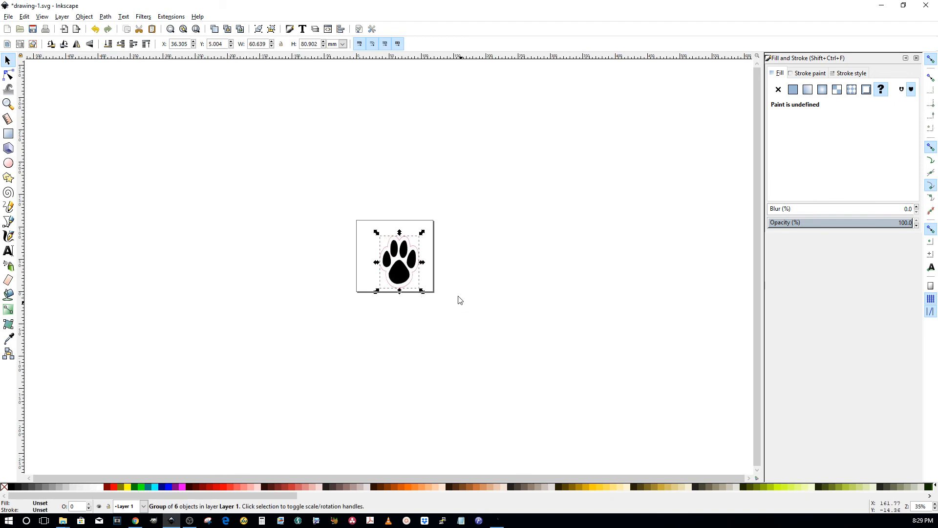
drag(424, 262, 432, 262)
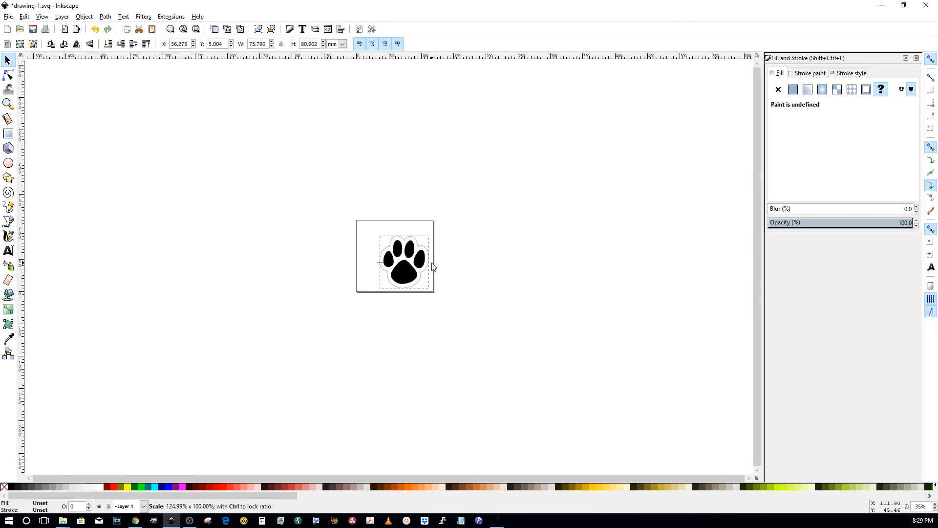
drag(434, 267, 426, 291)
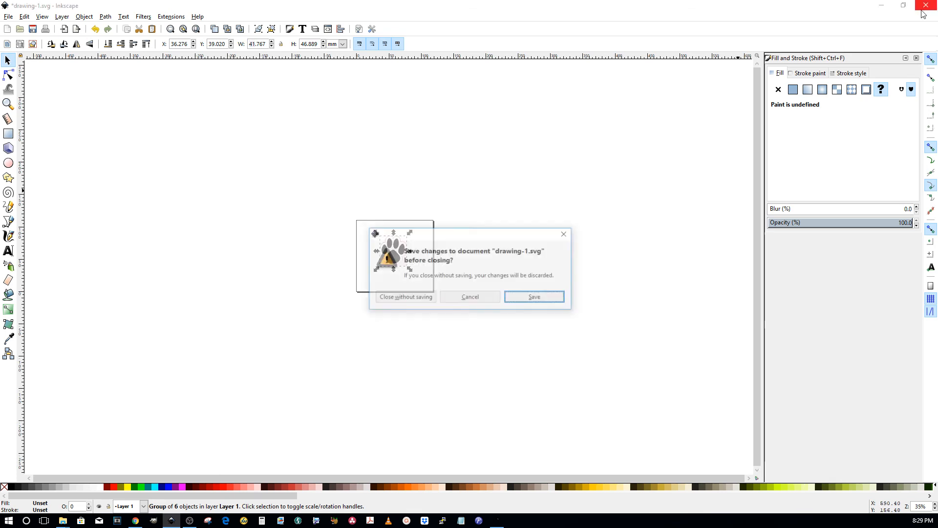
Step: Save the resized paw print, then stop K40 Whisperer's current laser action and confirm
click(405, 297)
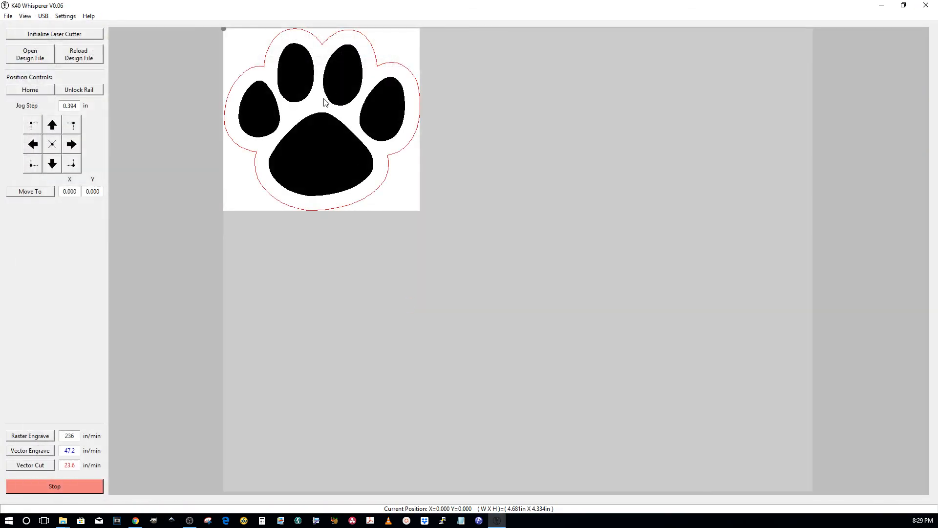
mouse_move(77, 428)
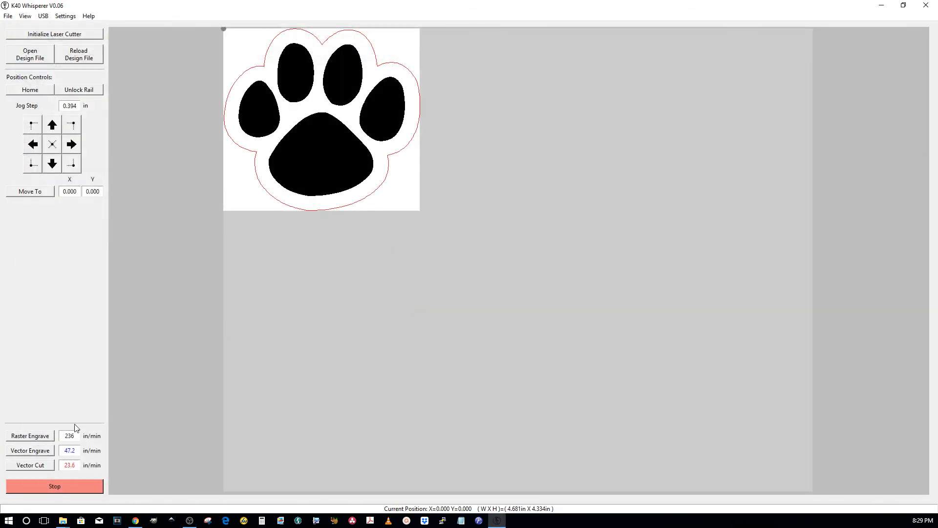
click(29, 435)
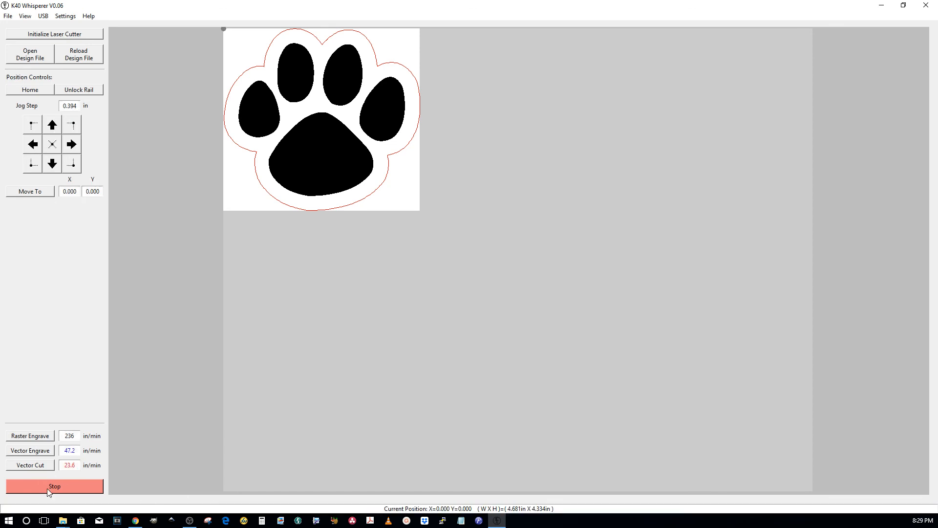
click(54, 485)
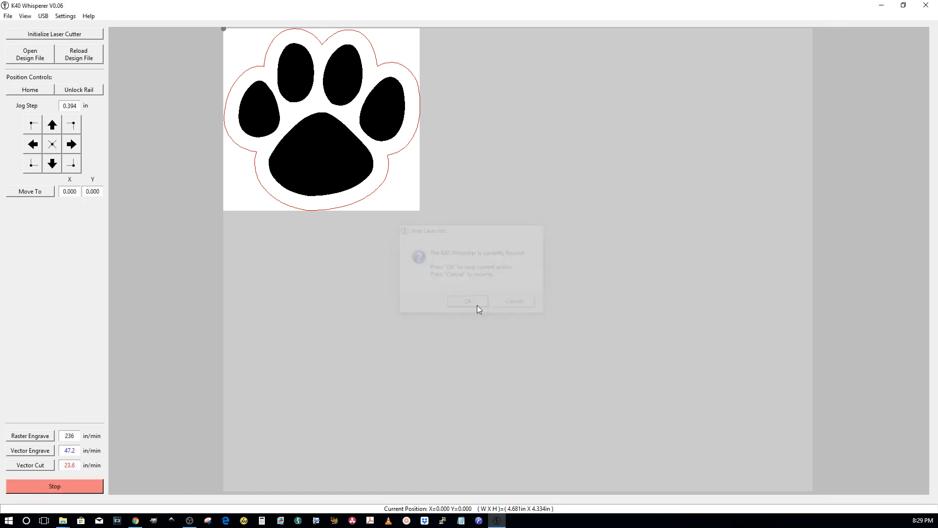
click(467, 300)
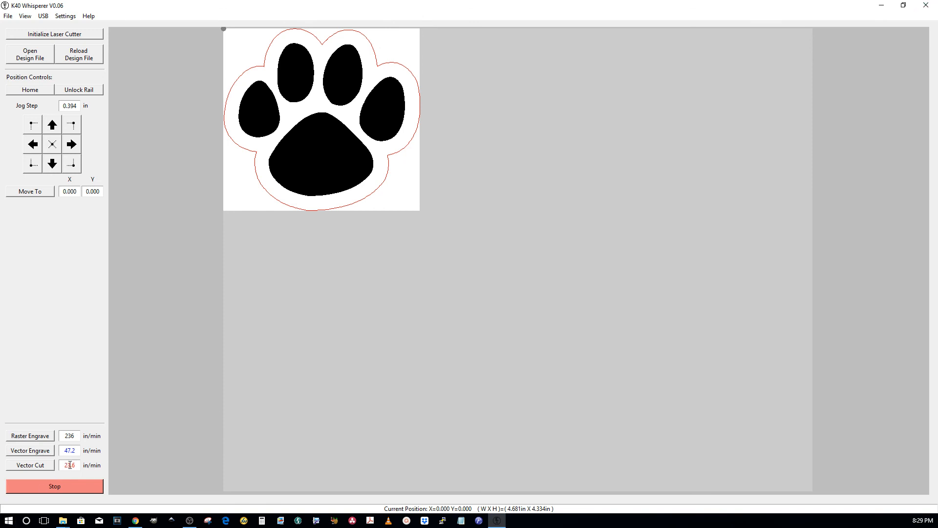
Step: Set raster engrave speed to 500 in/min and vector cut speed to 15.6 in/min
triple_click(70, 465)
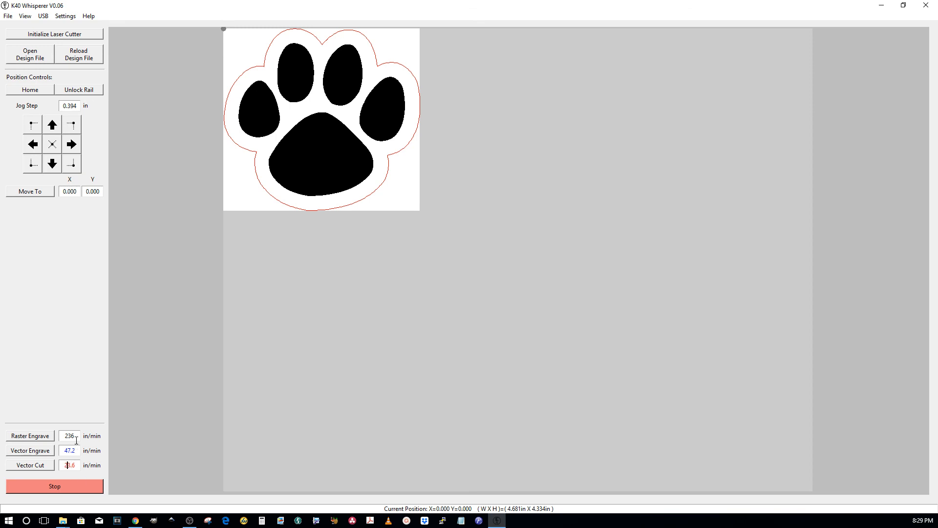
text(500)
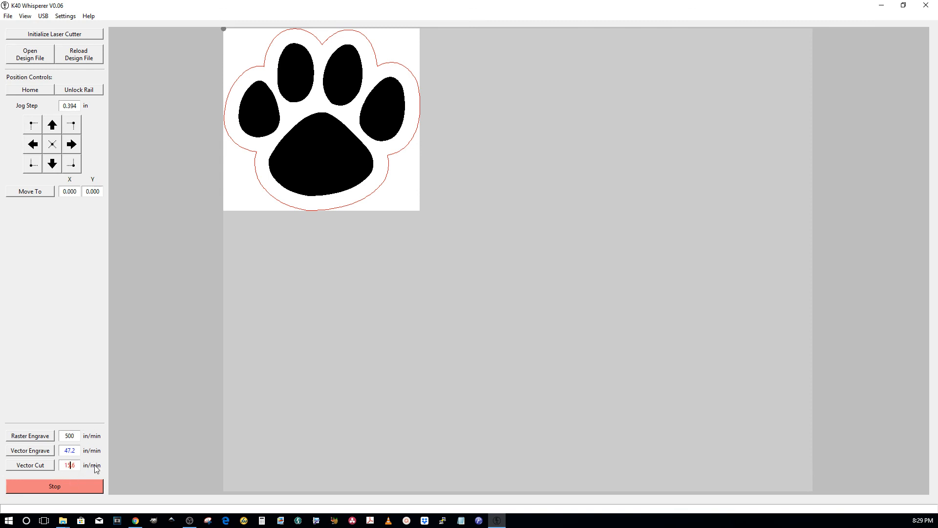
mouse_move(22, 461)
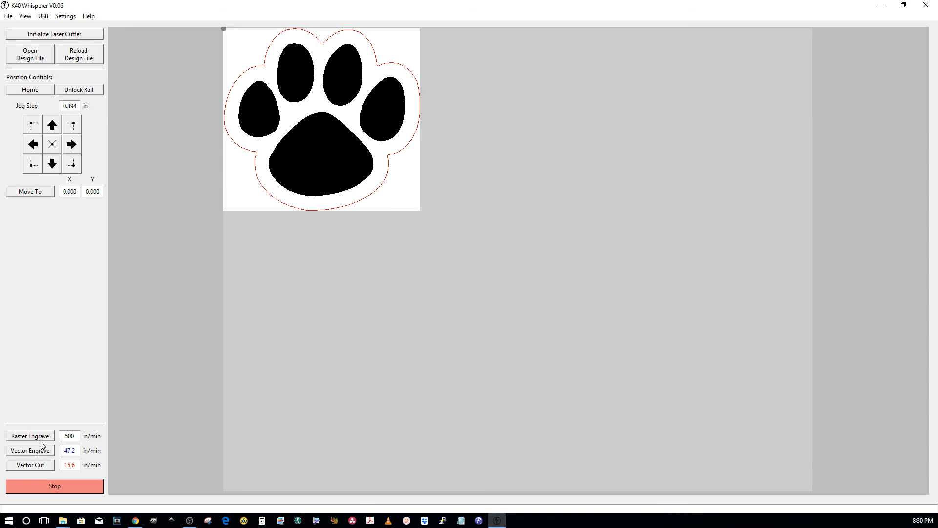
mouse_move(242, 216)
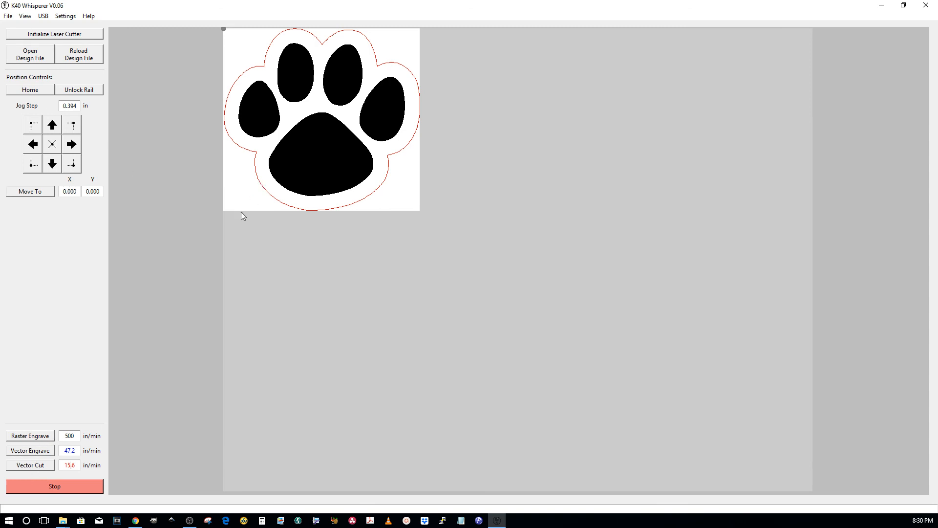
click(70, 465)
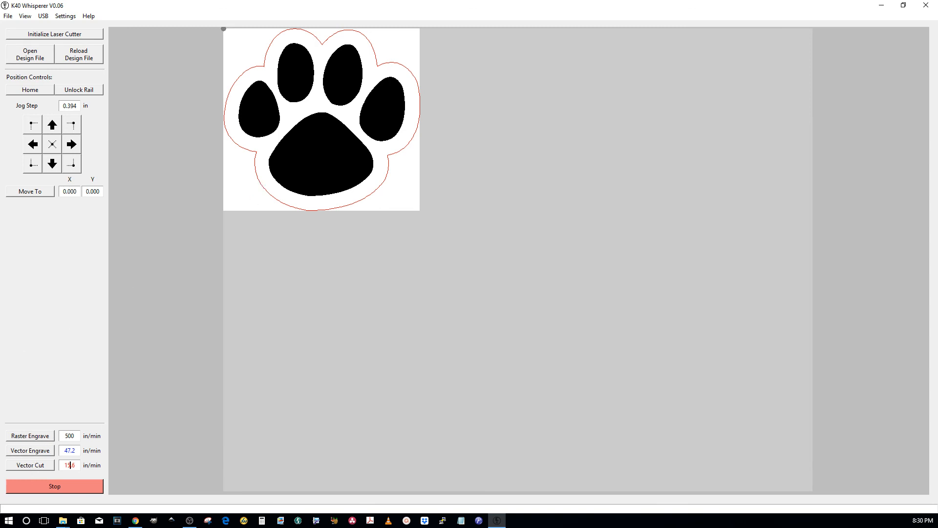